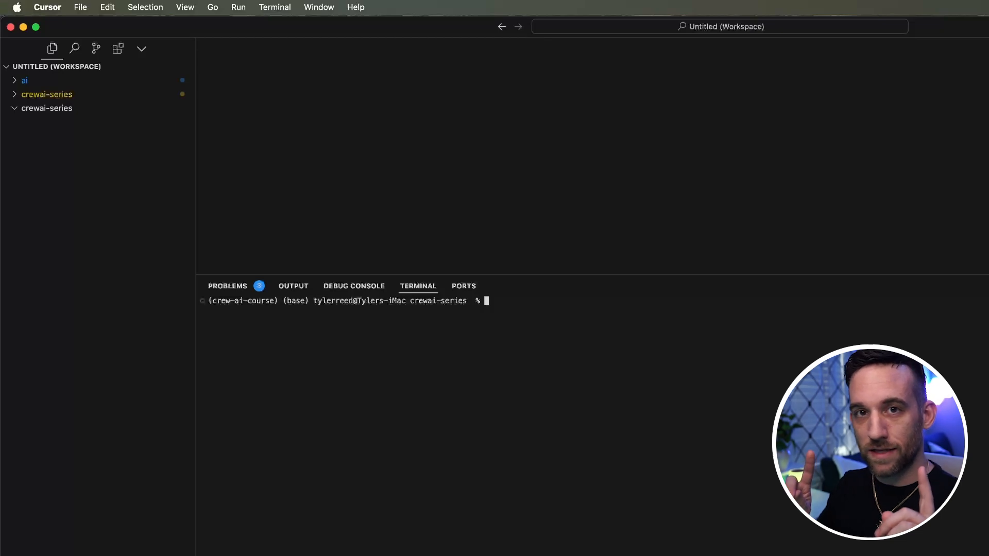
- Run `crewai create crew day-01` in Cursor's terminal
text(crewai create)
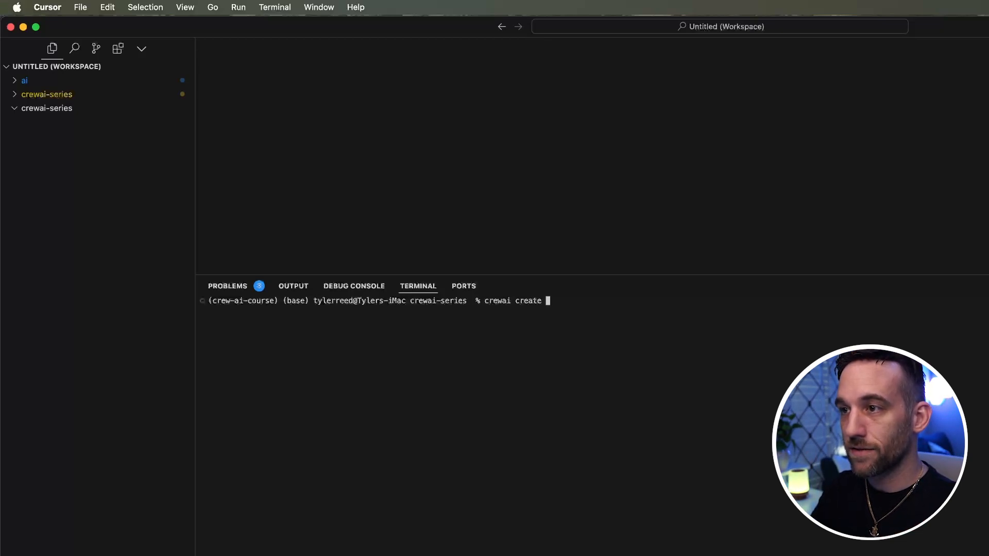
text(crew)
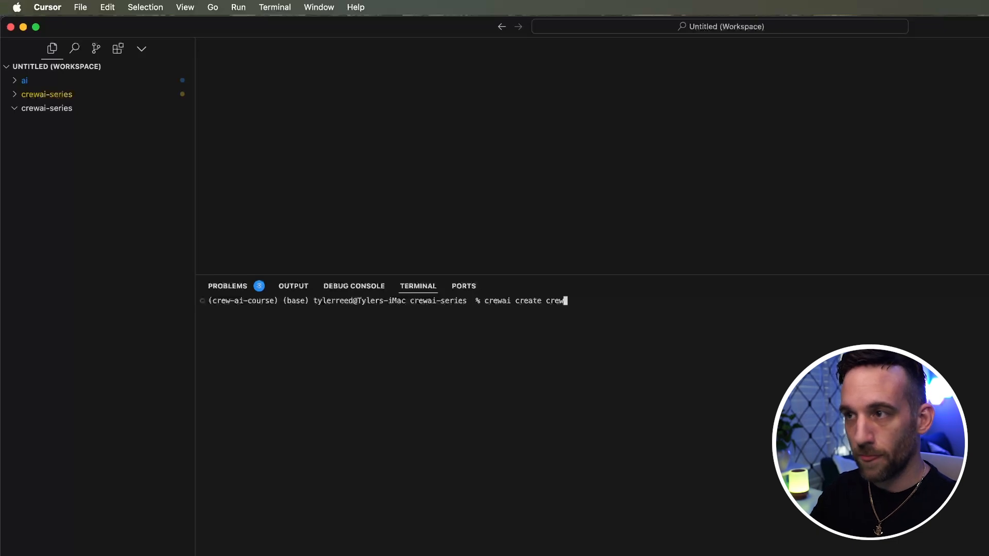
text(day-01)
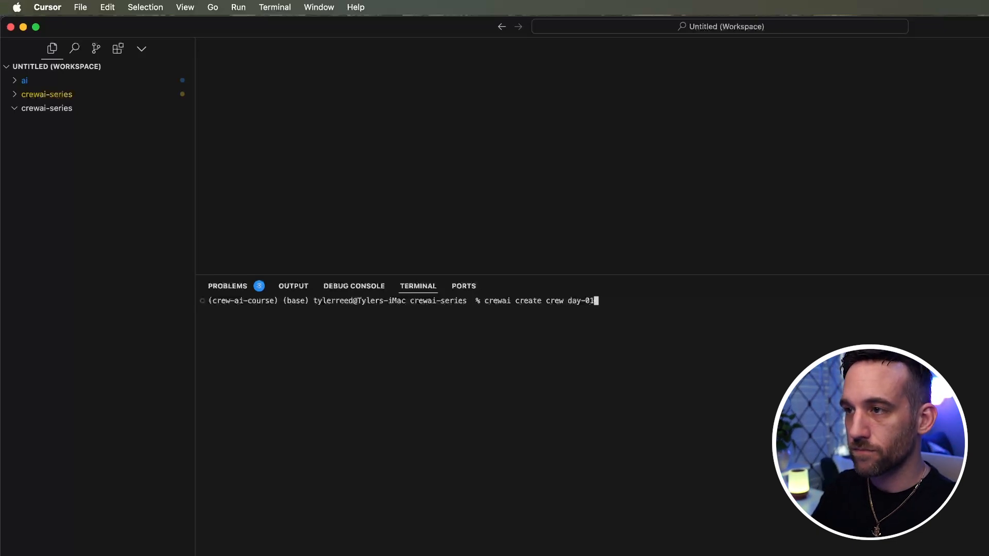
key(enter)
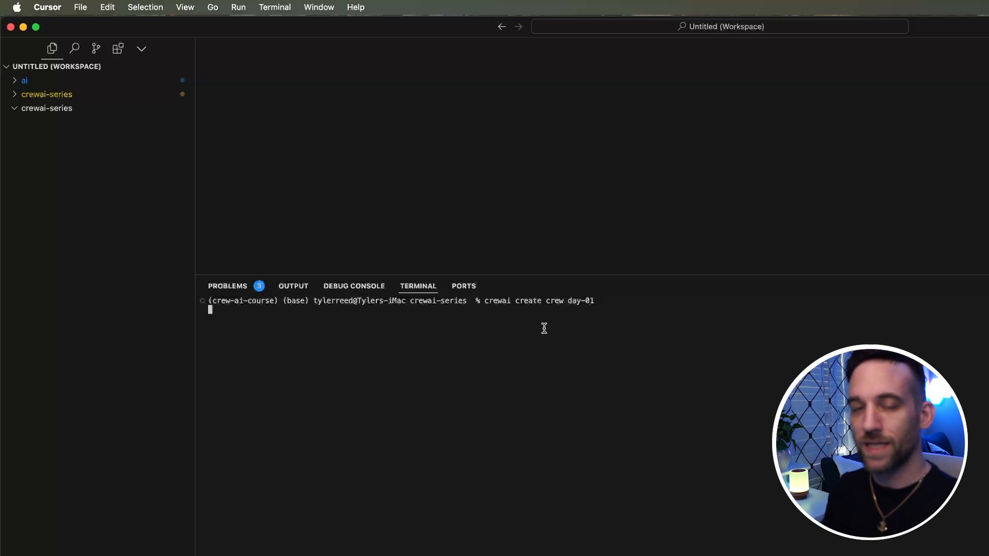
- Finish creating day-01, expand its config and tools folders, and open crew.py
key(Return)
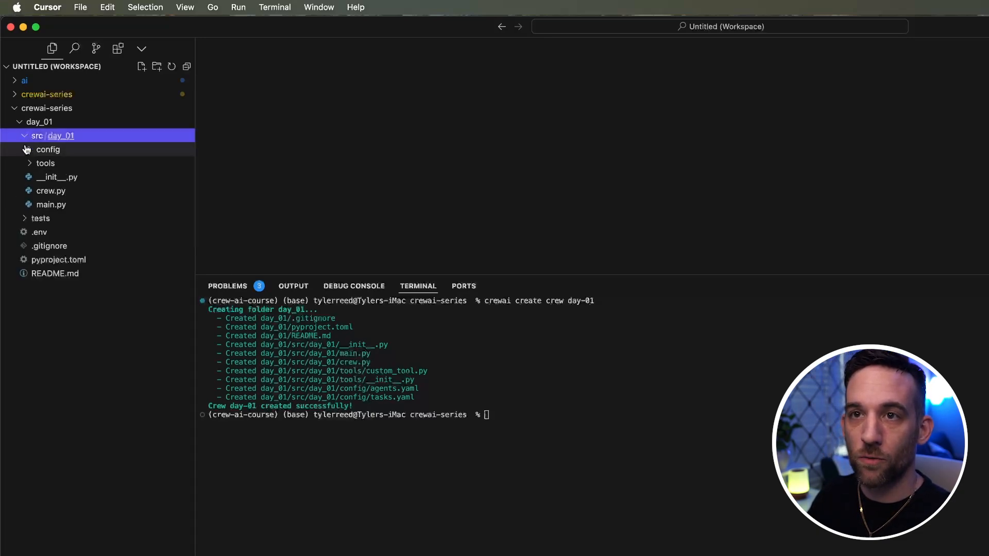
click(49, 149)
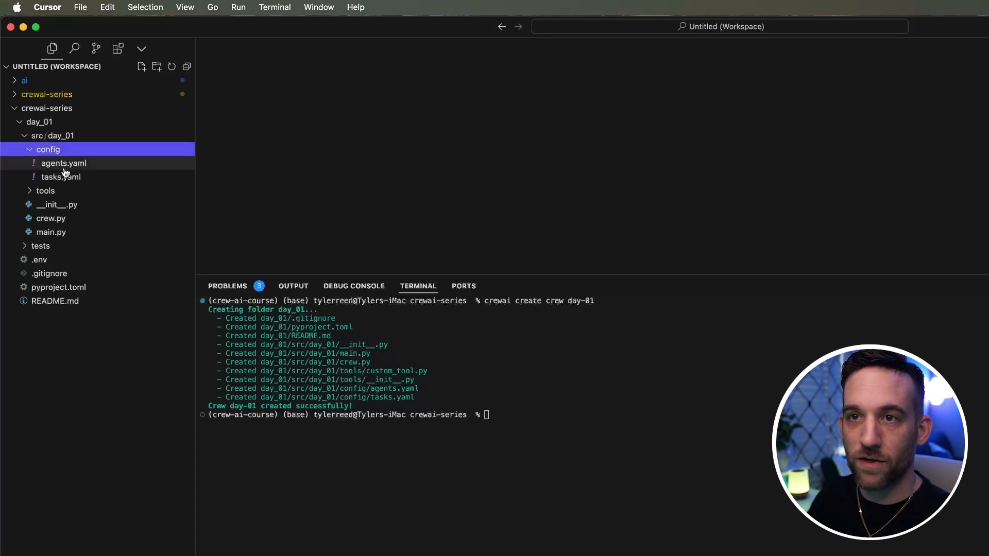
click(45, 191)
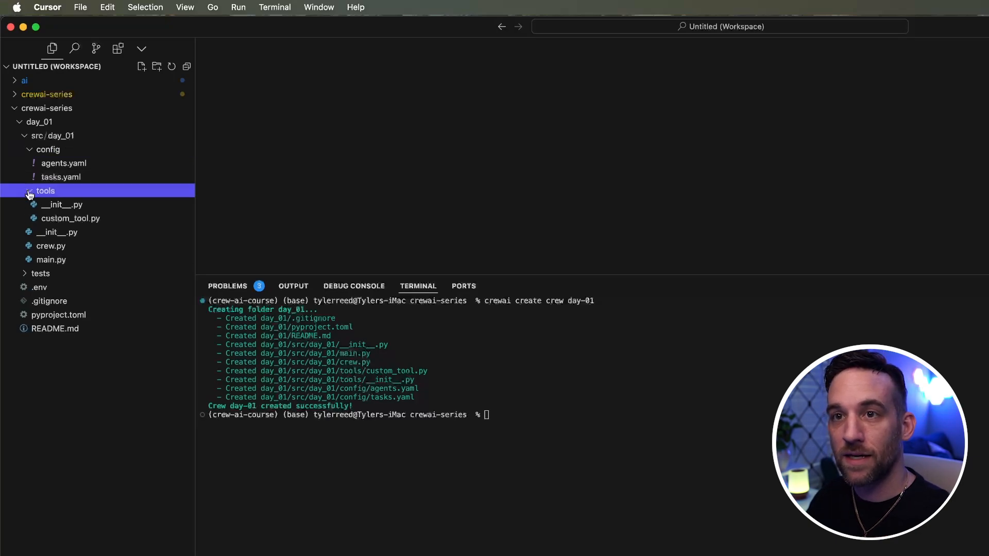
mouse_move(71, 218)
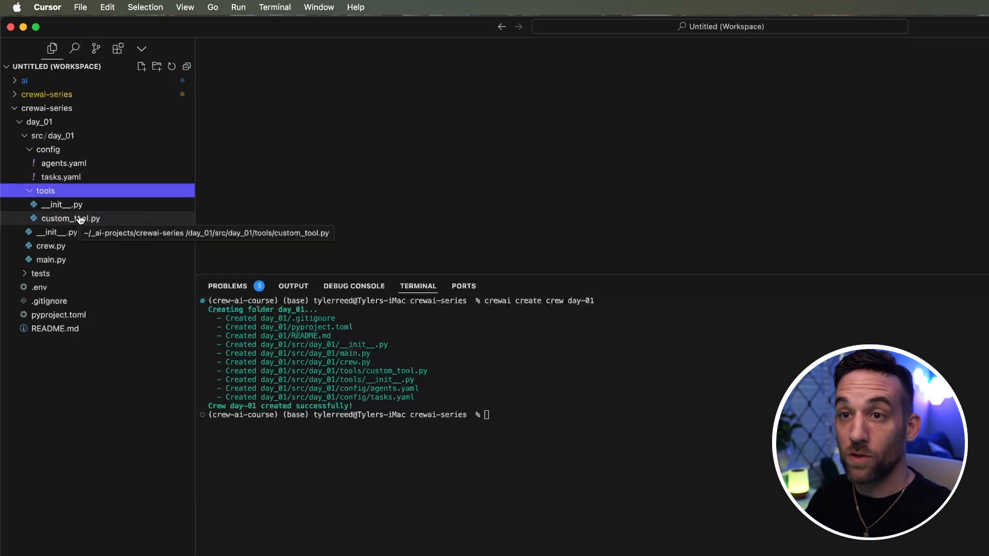
click(51, 246)
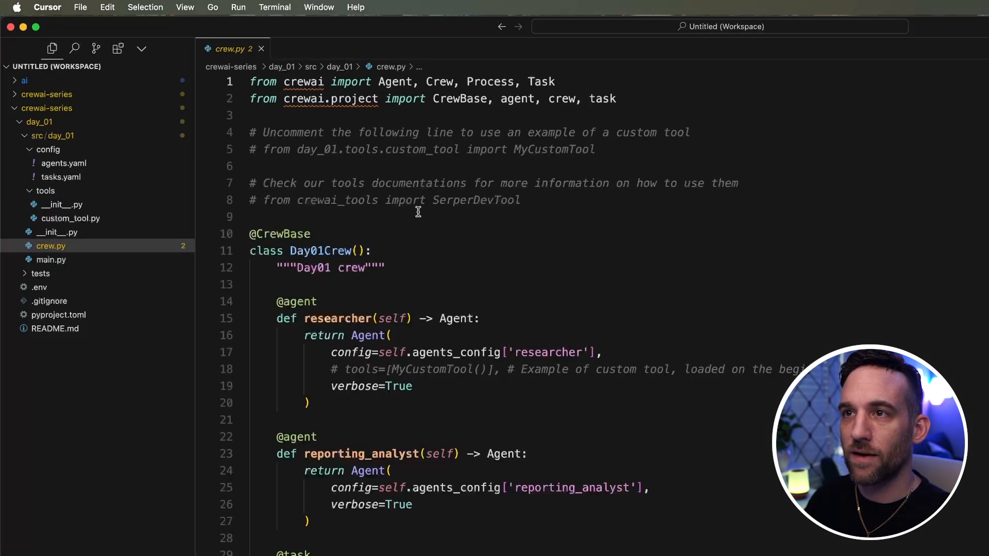
scroll(down, 3)
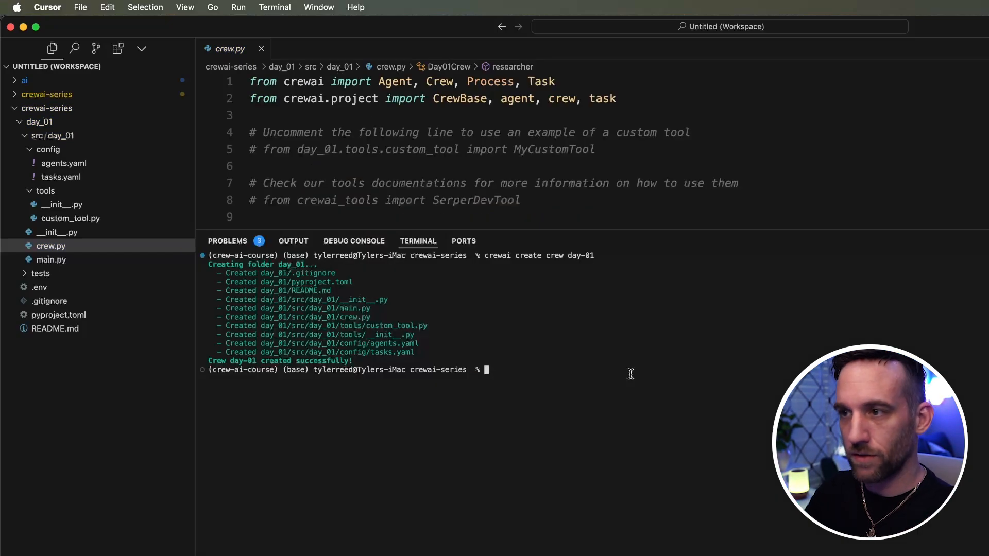
- Run `pip install -U crewai 'crewai[tools]'` in the terminal
text(pip install -U)
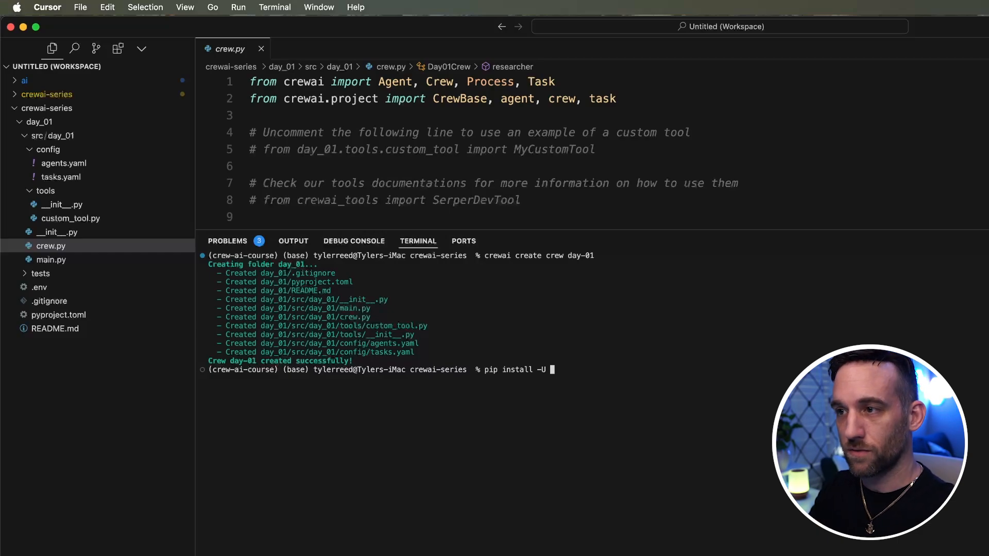
text(crewai)
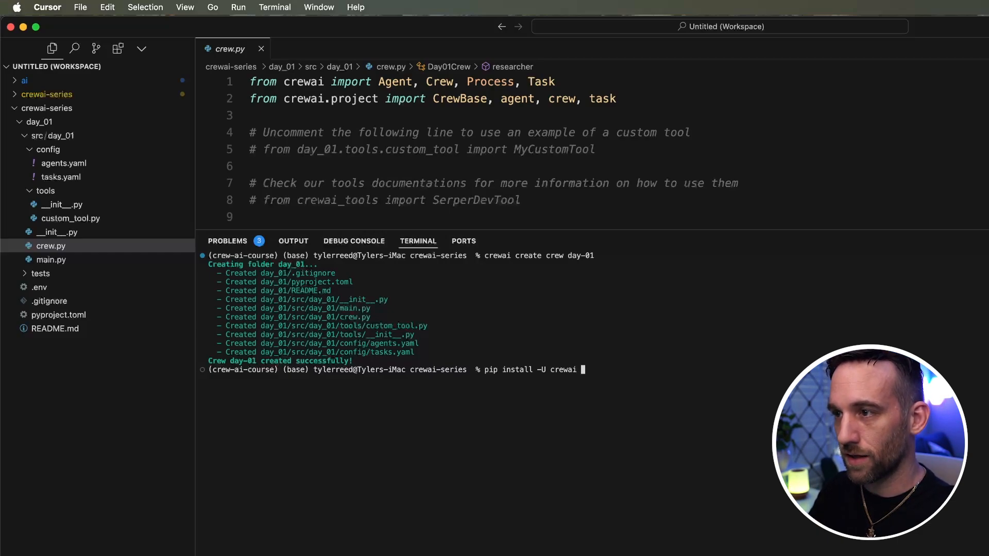
text('crew)
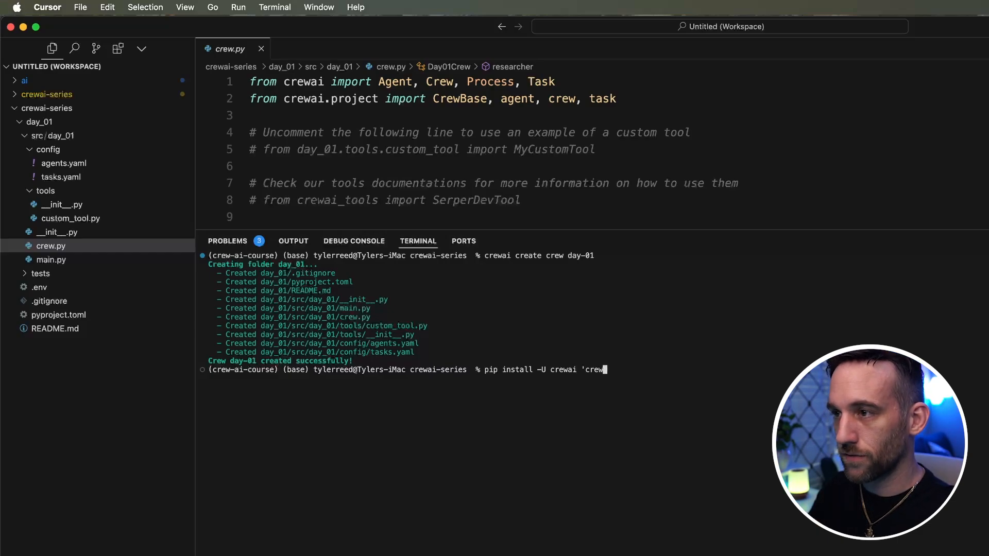
text(ai[tools])
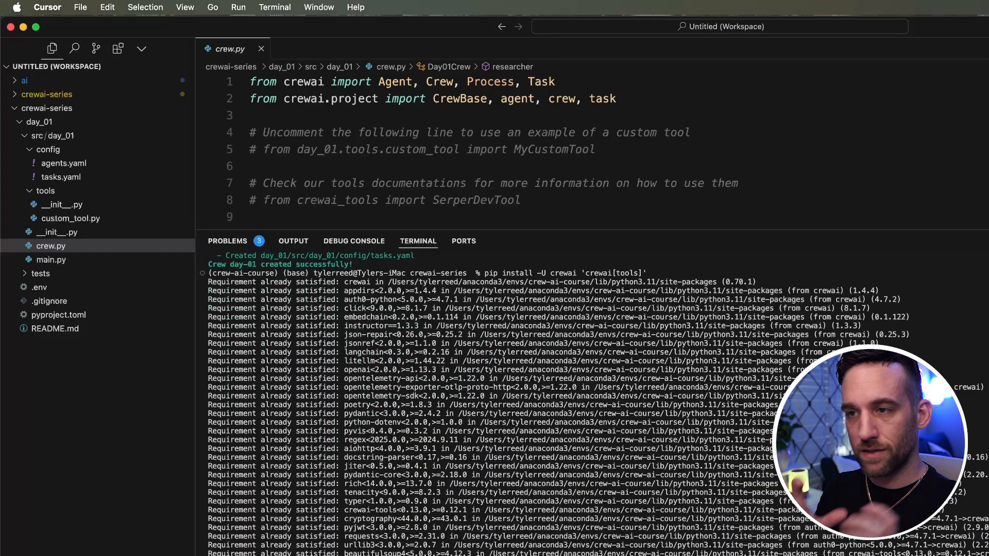
scroll(down, 3)
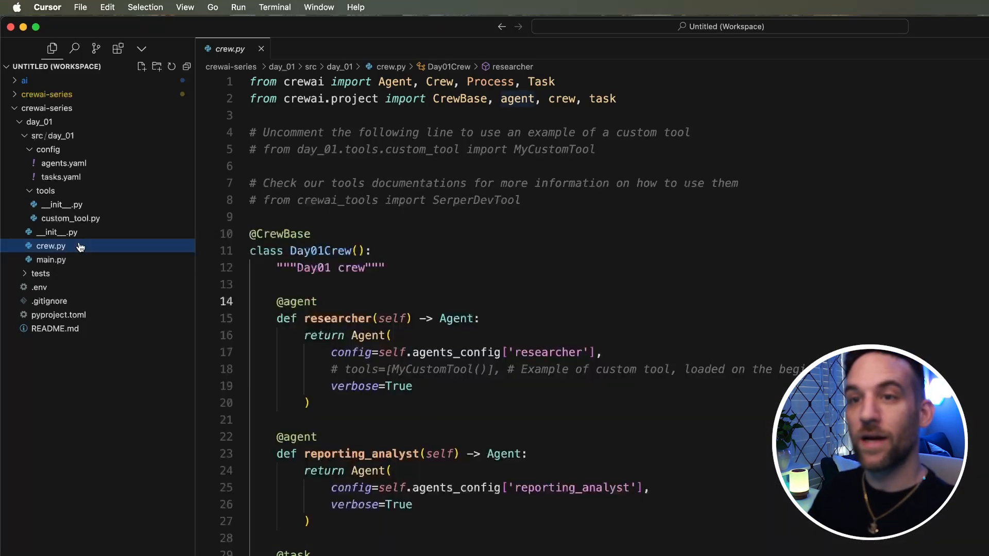
- Delete the commented custom-tool import lines and select the `# tools=[MyCustomTool()]` line
click(441, 216)
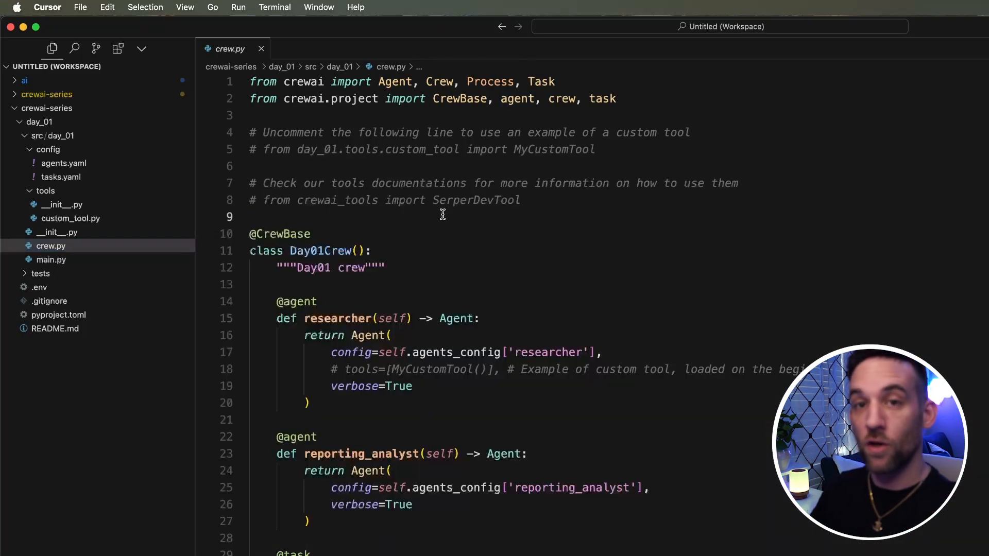
drag(249, 132, 521, 200)
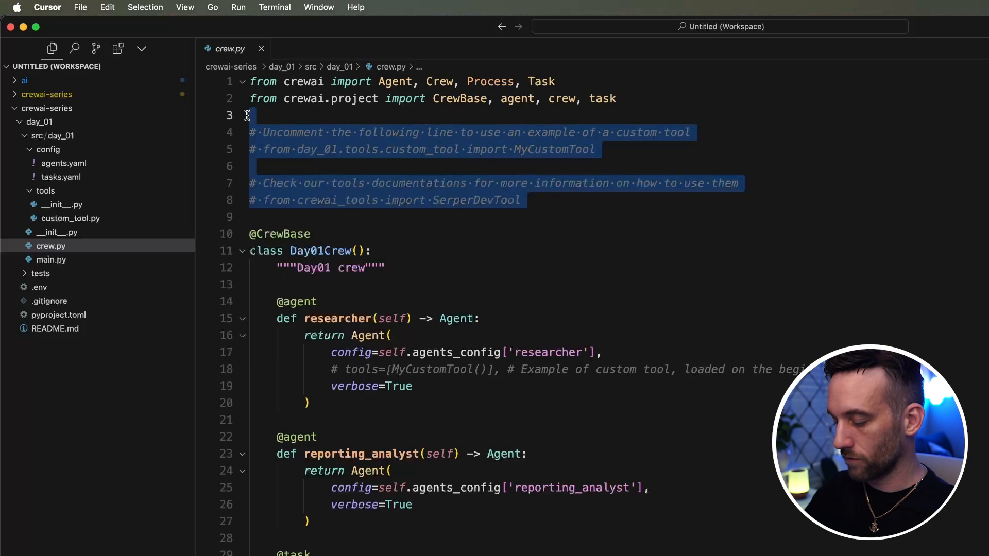
key(Delete)
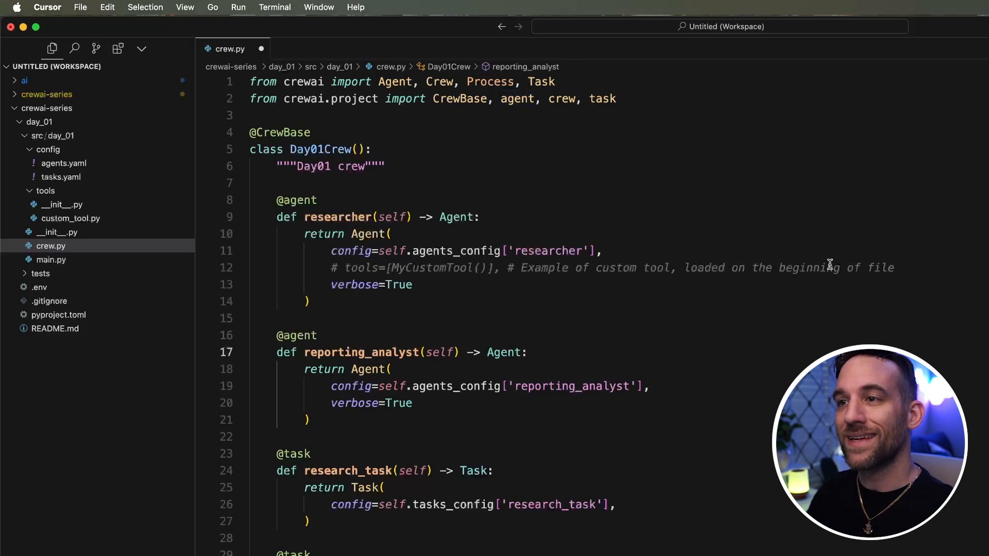
triple_click(567, 267)
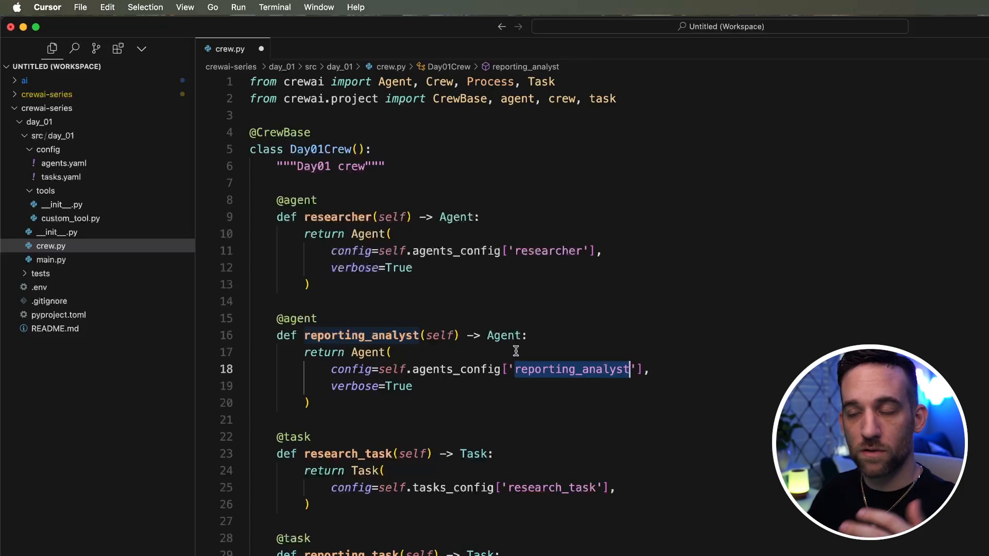
- Remove the reporting task's report.md output_file line from crew.py
scroll(down, 3)
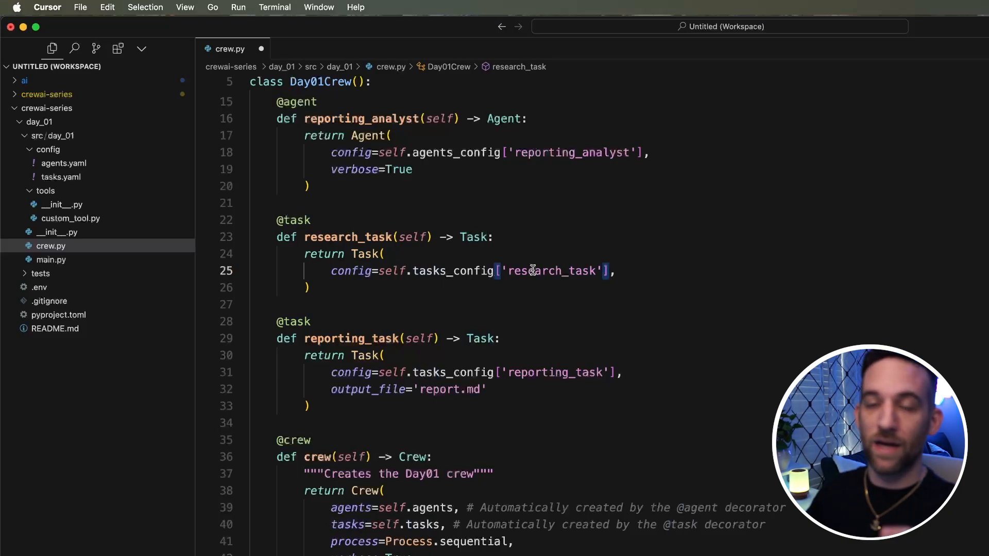
mouse_move(383, 314)
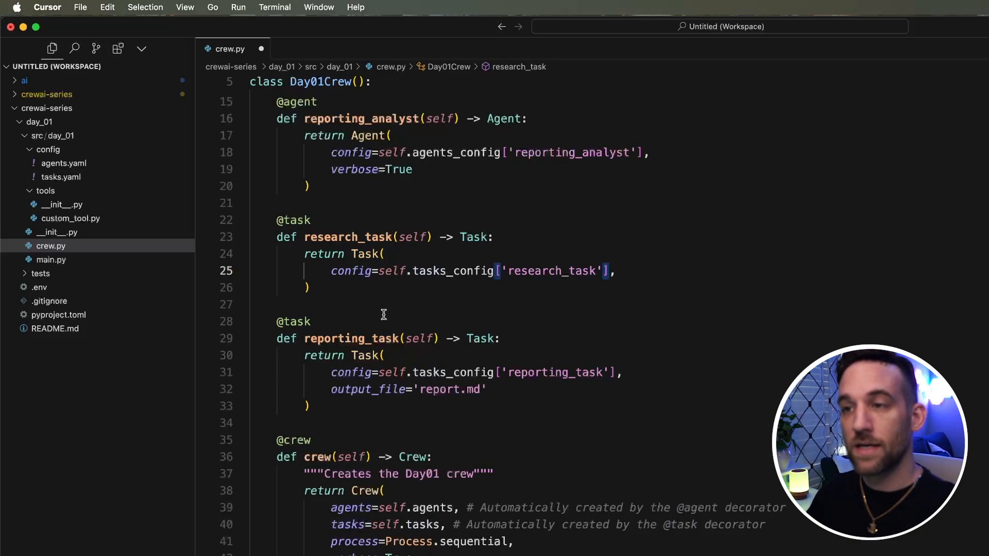
double_click(553, 326)
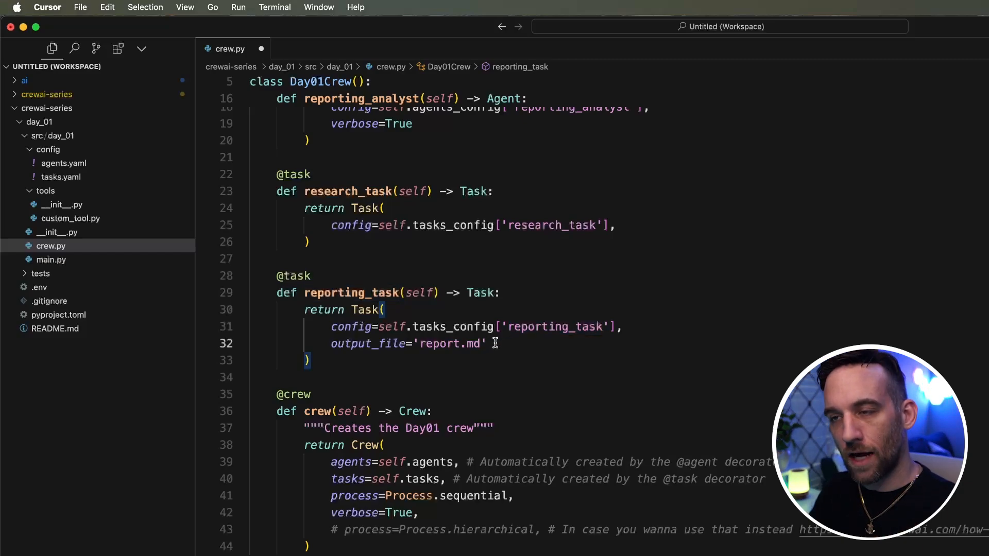
double_click(472, 343)
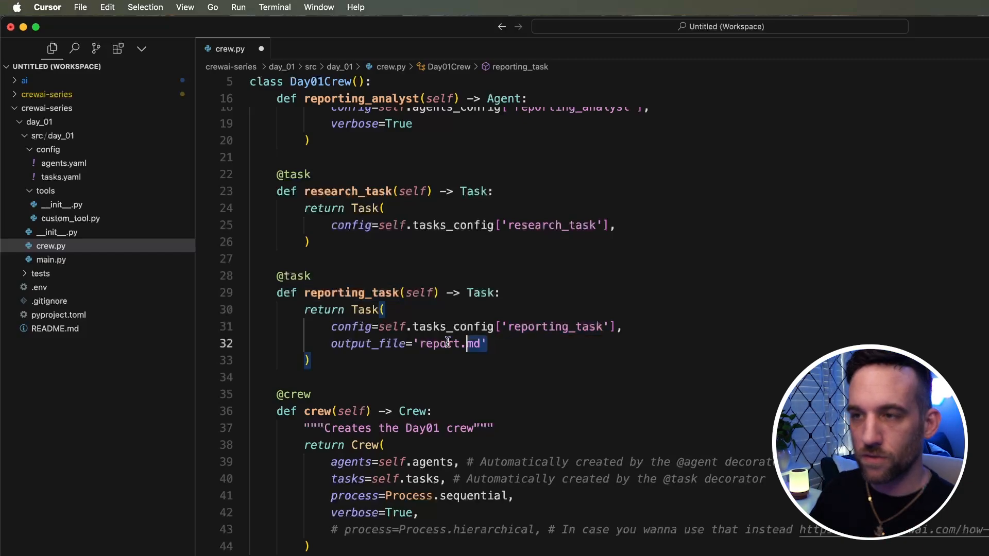
key(Backspace)
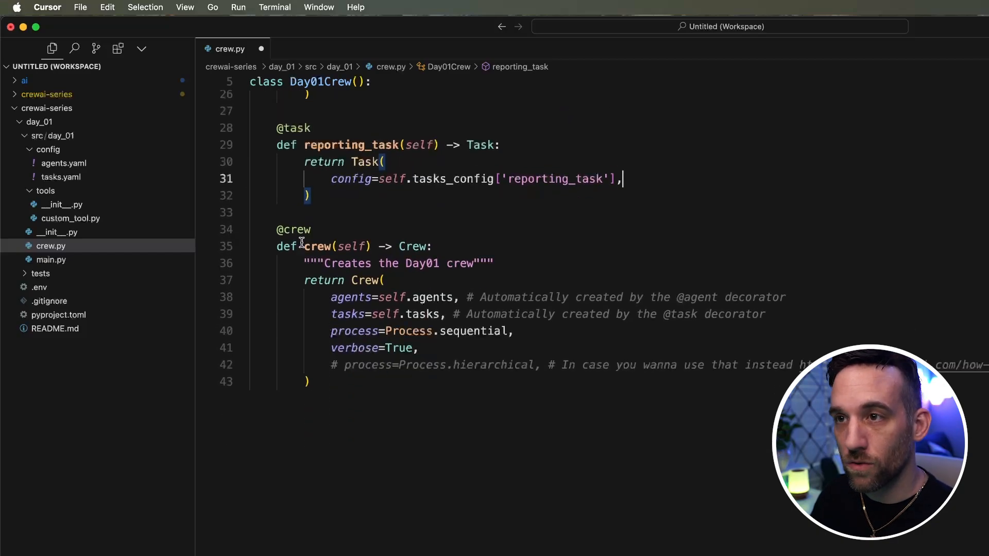
scroll(up, 3)
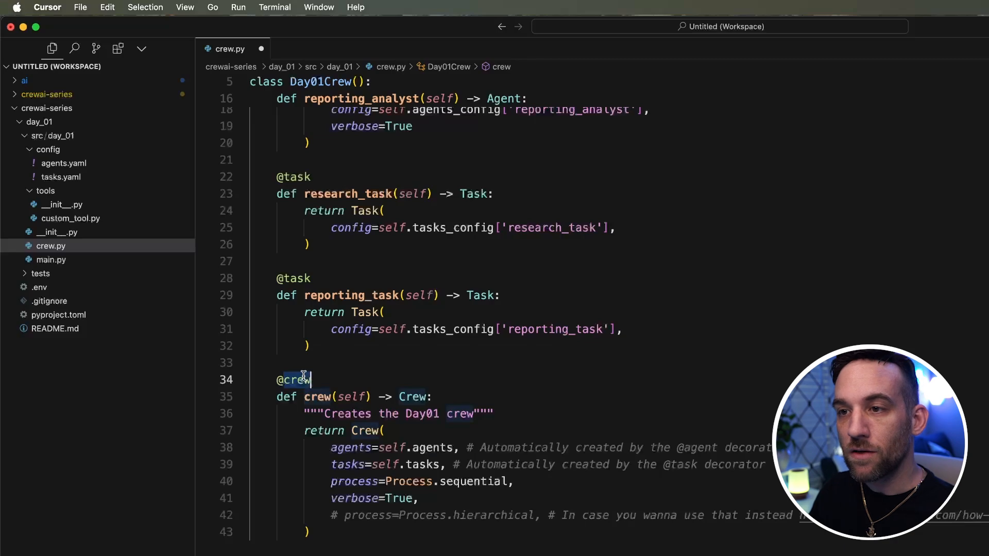
double_click(293, 379)
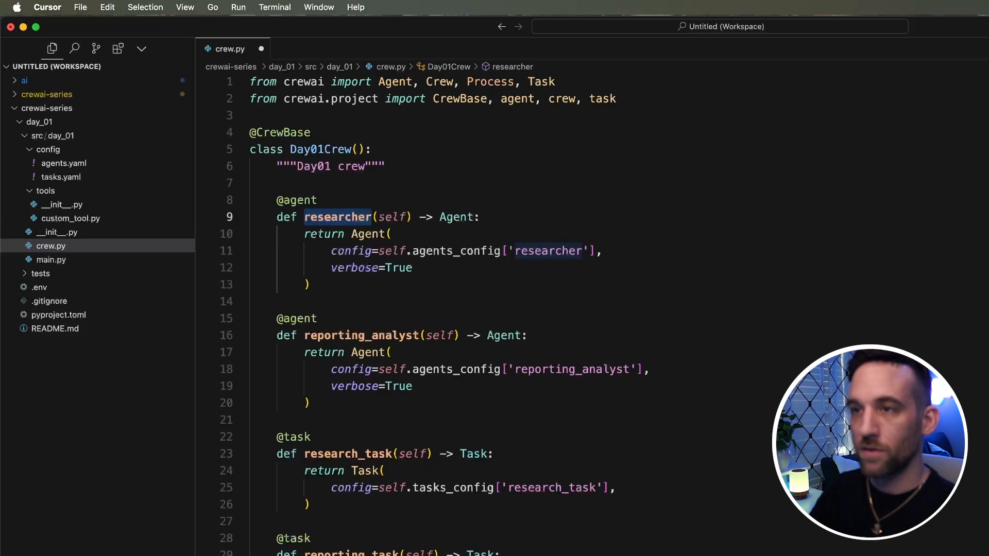
- Retype the agents as joke_creator and add_emojis, then start renaming the first task
text(joke_creator)
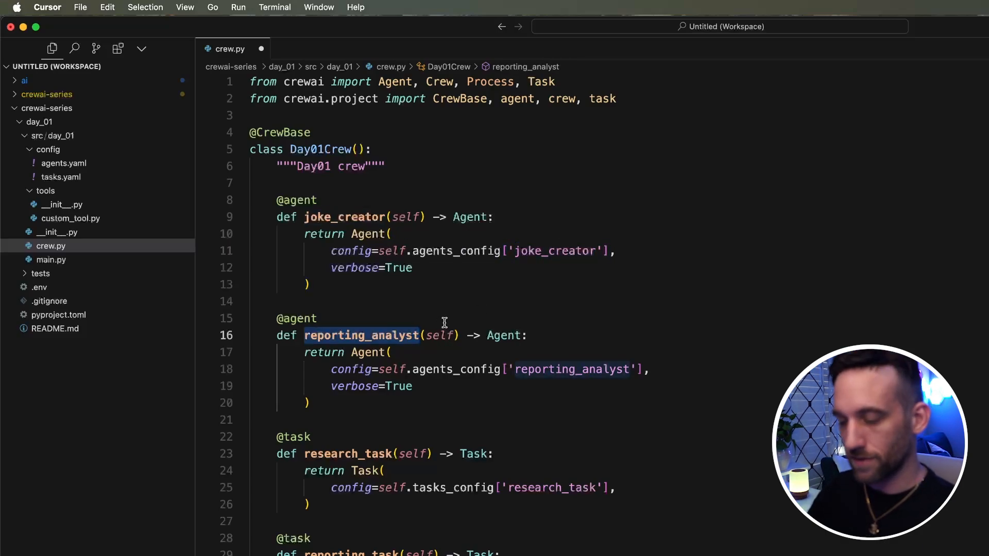
text(add_emoj)
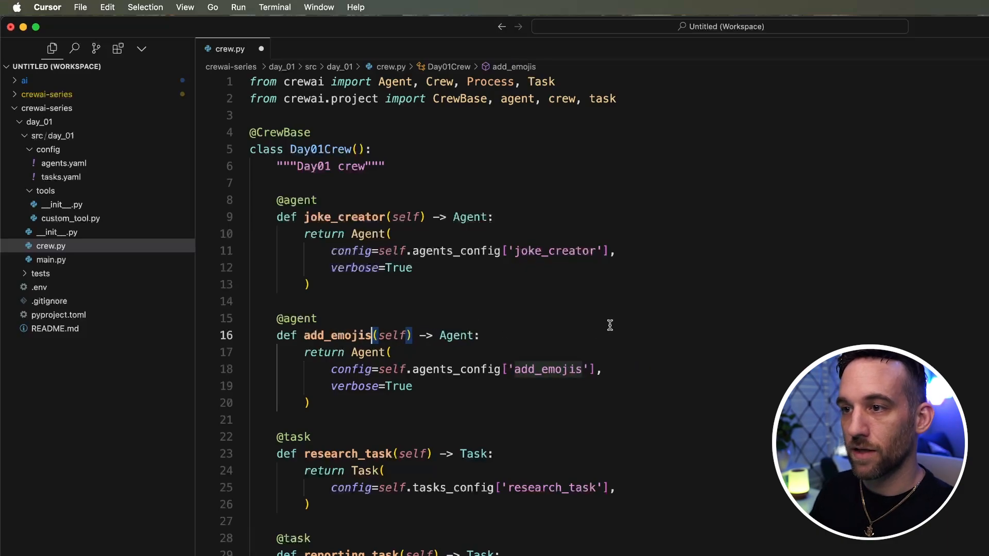
scroll(down, 3)
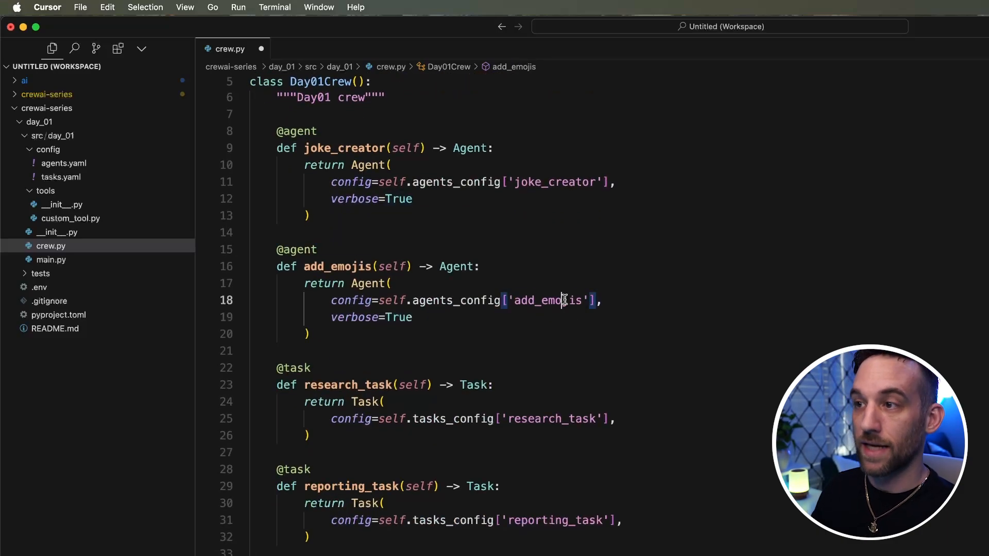
double_click(546, 301)
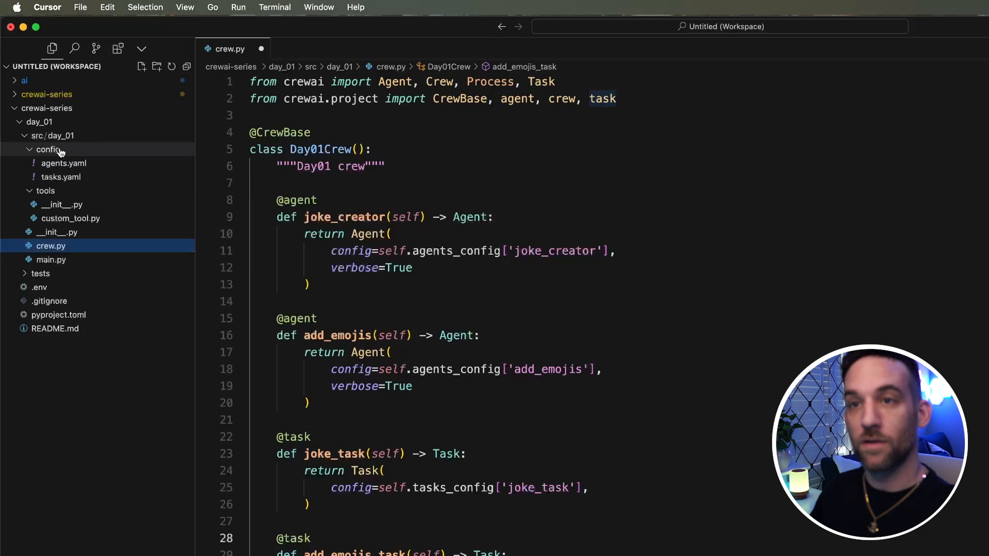
- In agents.yaml, give joke_creator the goal 'Create a list of 10 jokes' and define add_emojis
click(47, 149)
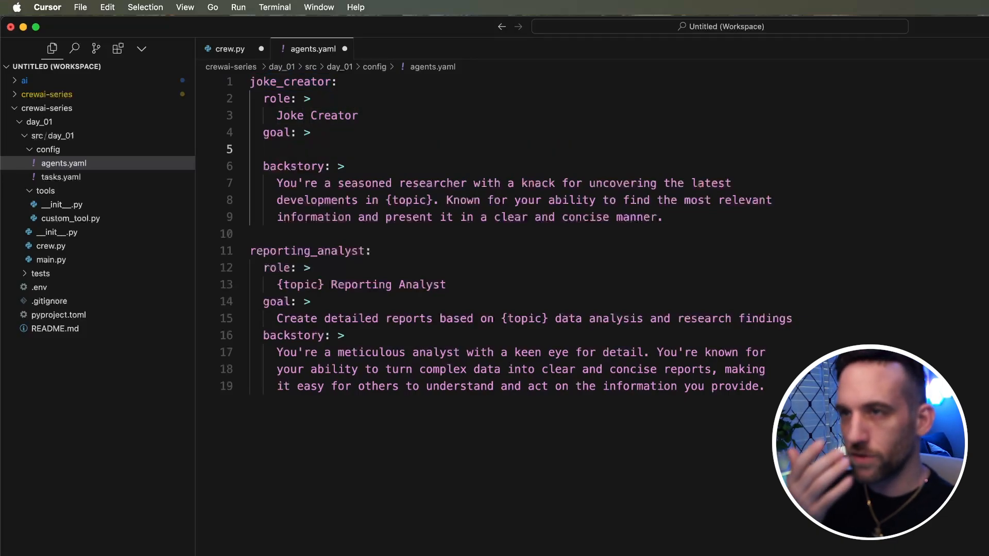
text(Create a)
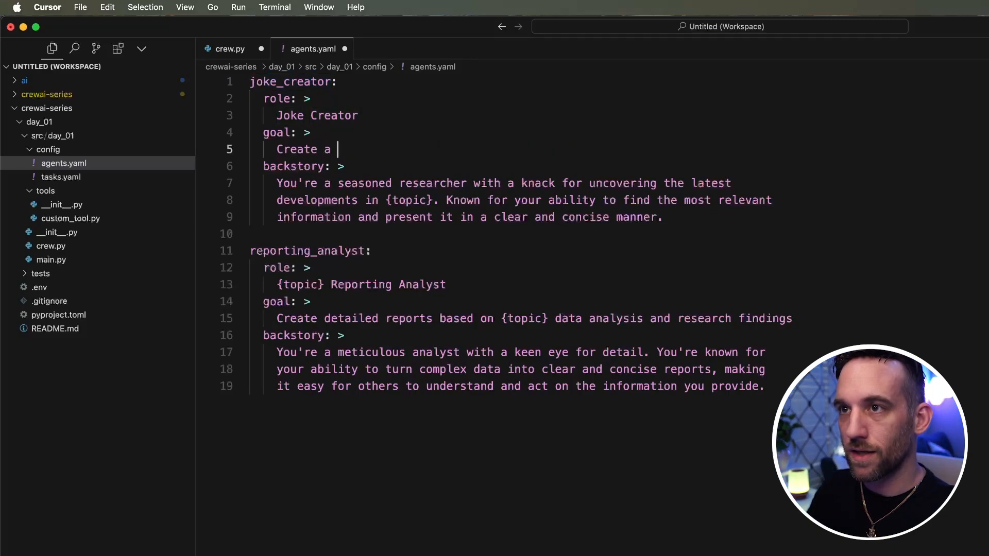
text(list of 10 jokes)
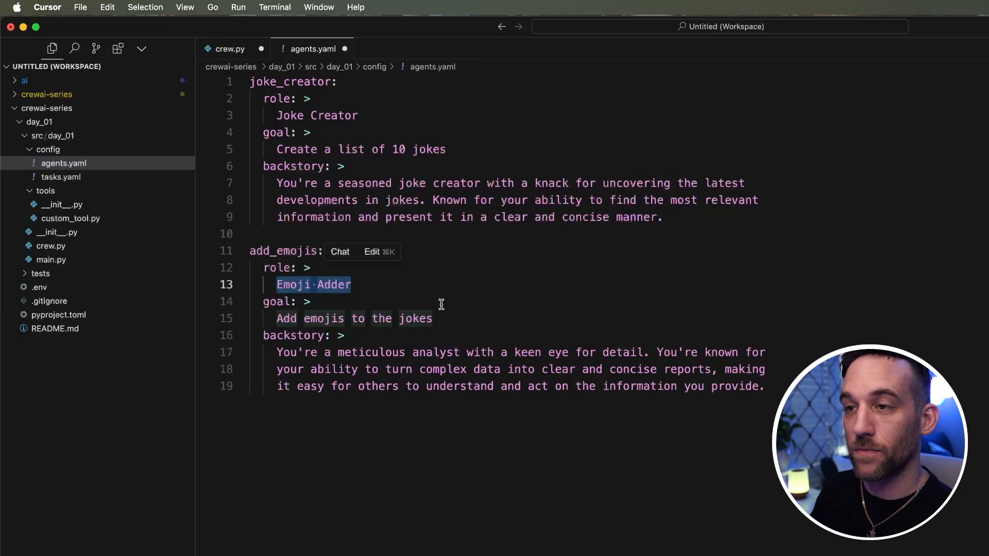
click(433, 319)
text(emoji adder)
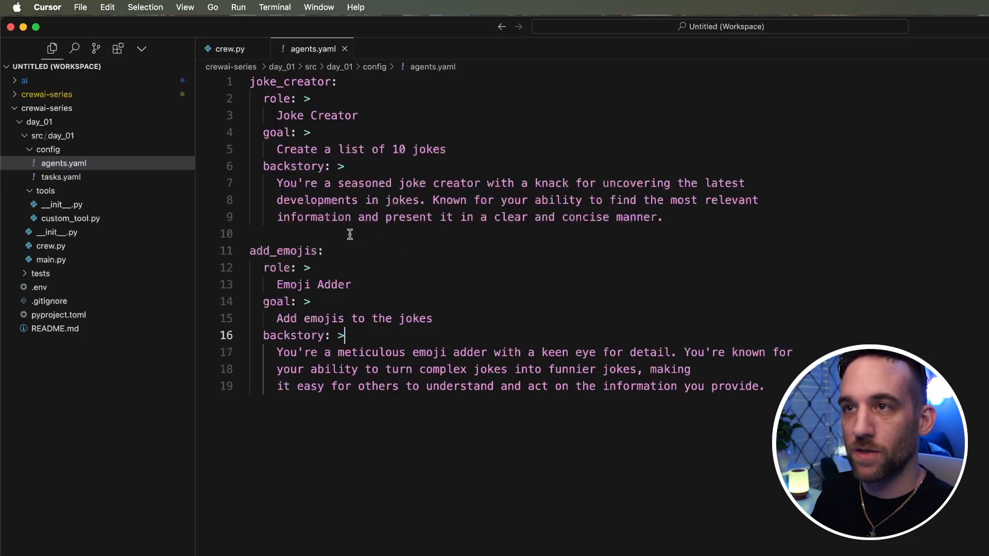
double_click(287, 250)
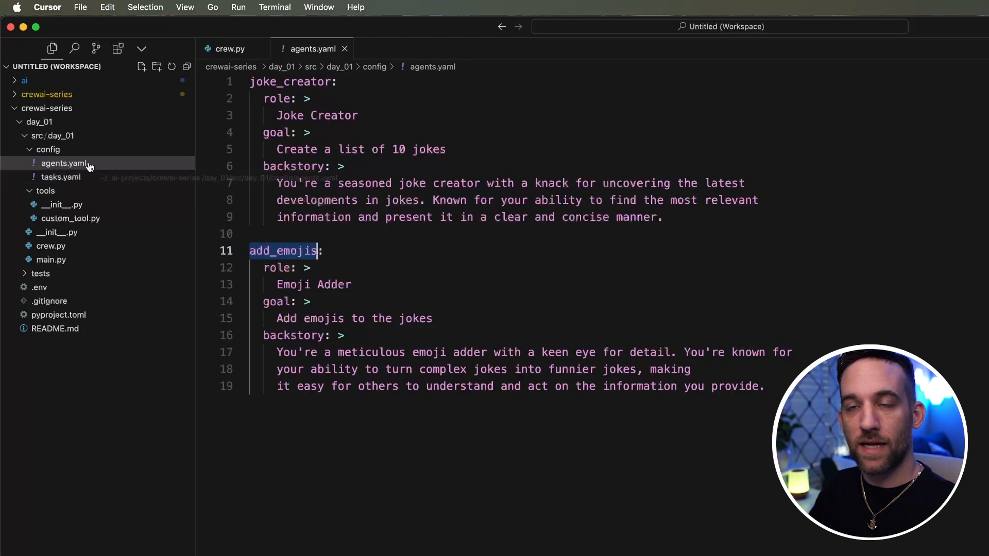
click(61, 177)
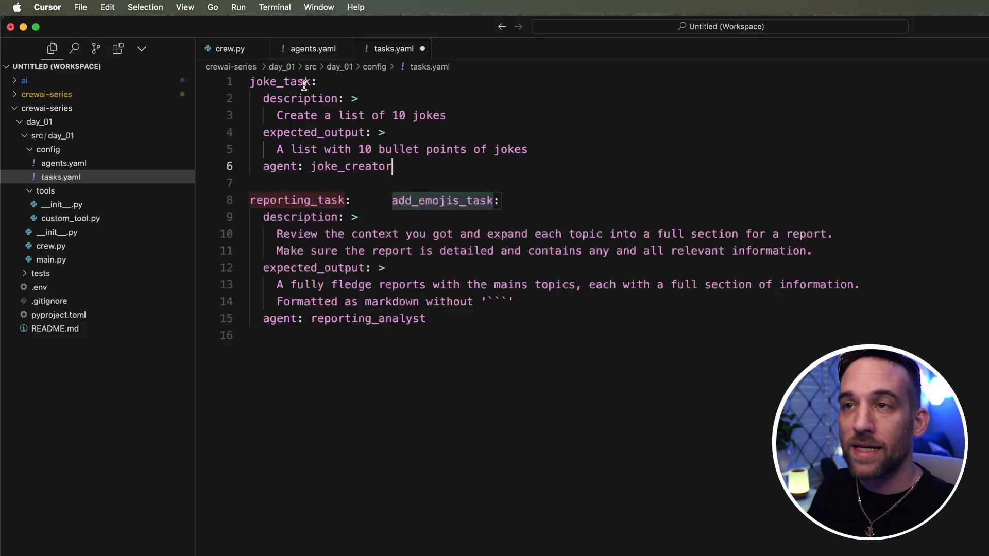
- Rename and rewrite joke_task and add_emojis_task entries in tasks.yaml
double_click(279, 166)
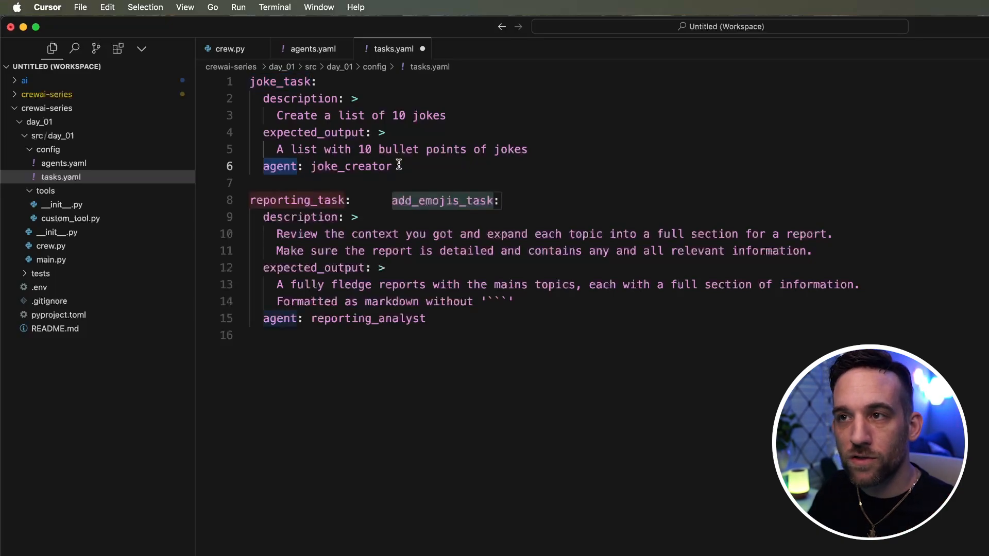
double_click(351, 166)
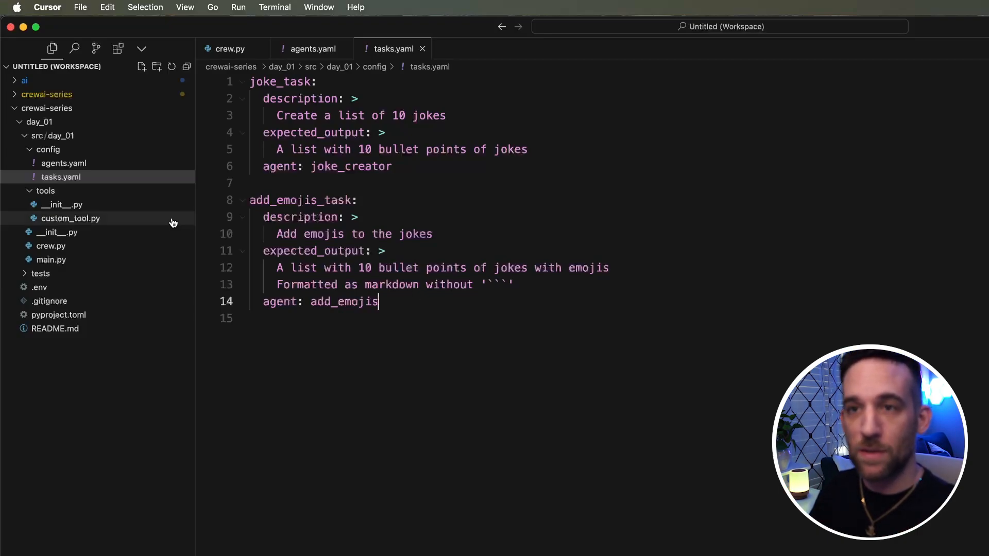
- Move the tools folder to trash, open day_01's .env, and collapse day_01
click(45, 191)
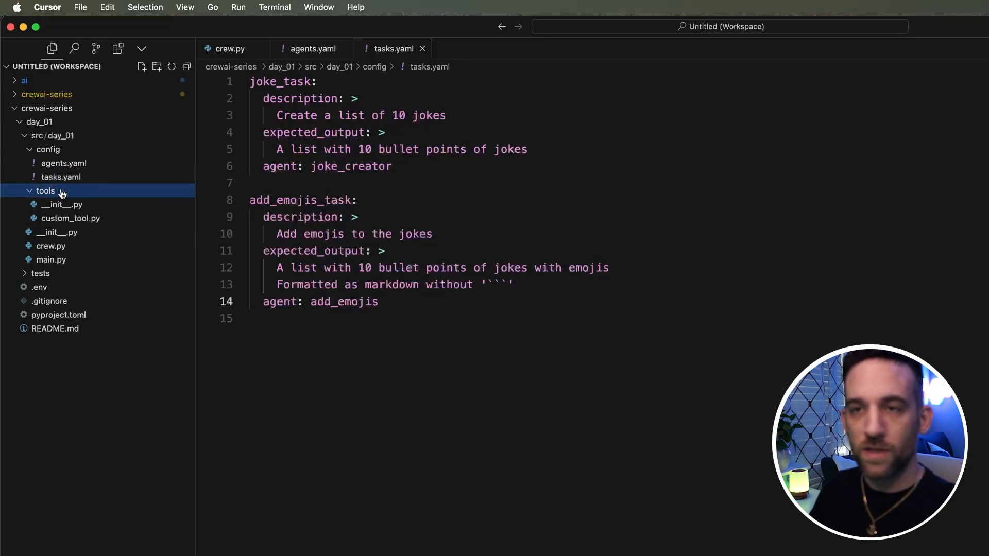
right_click(44, 190)
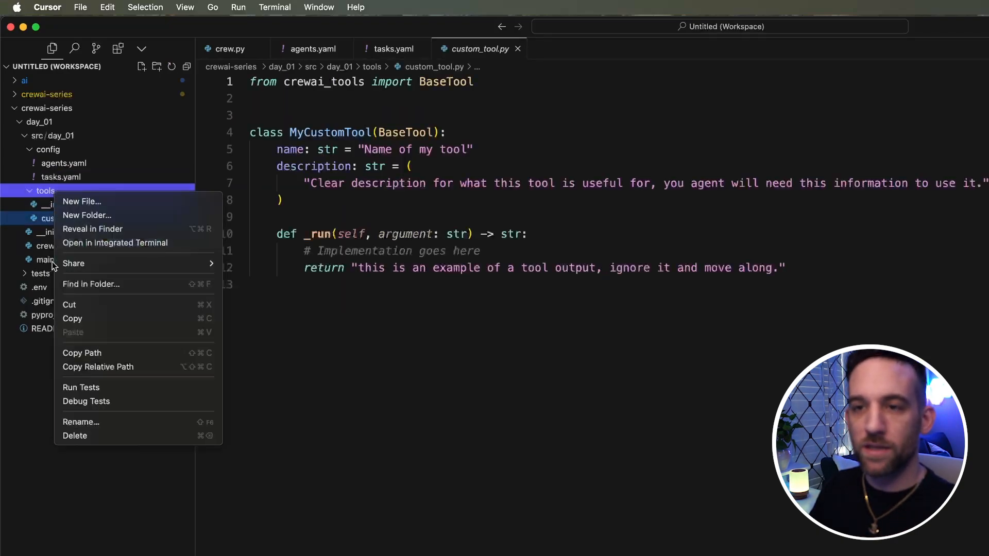
click(75, 435)
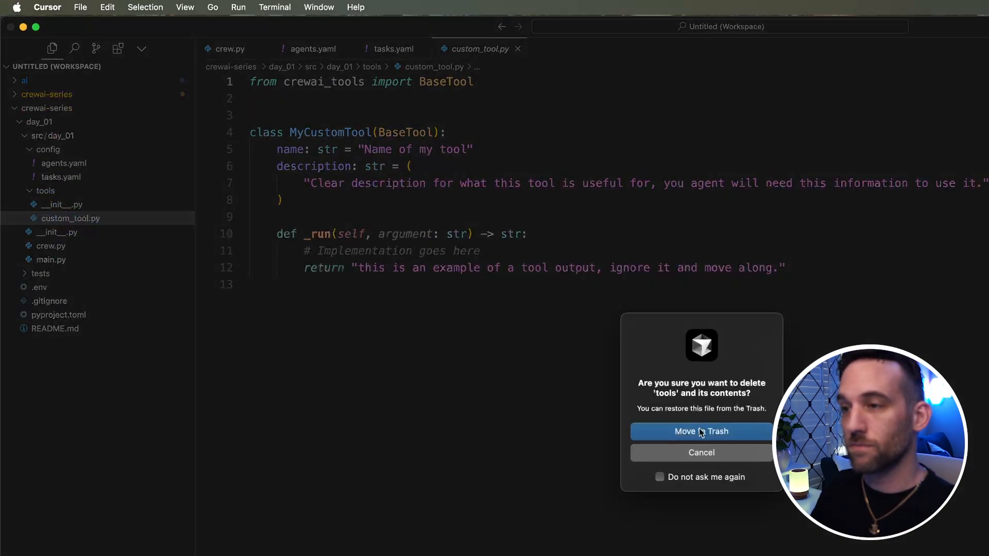
click(701, 431)
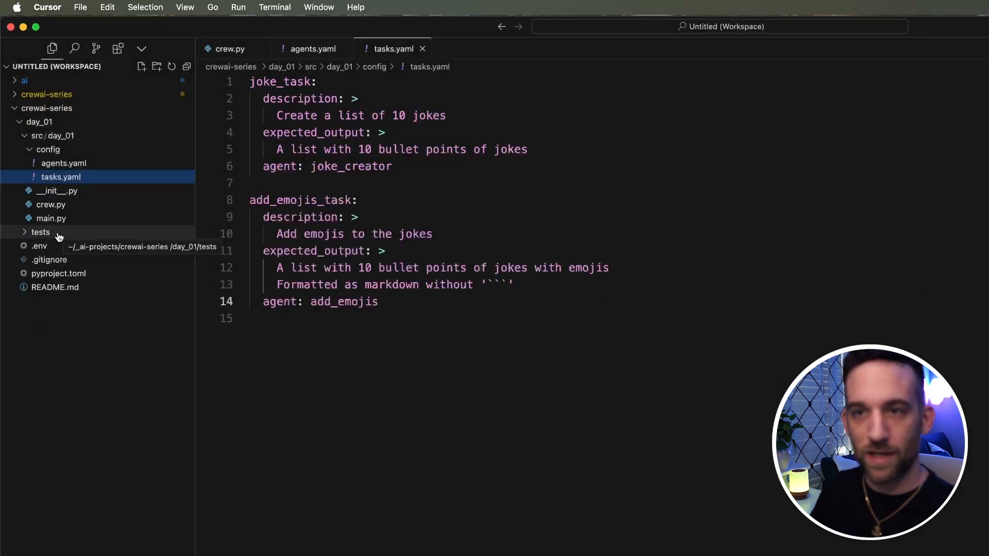
click(39, 246)
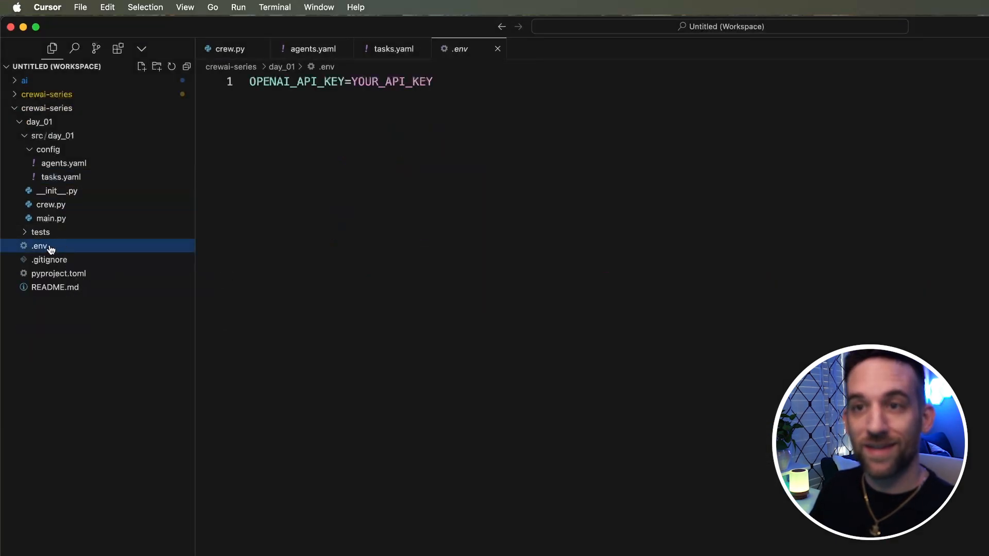
click(39, 121)
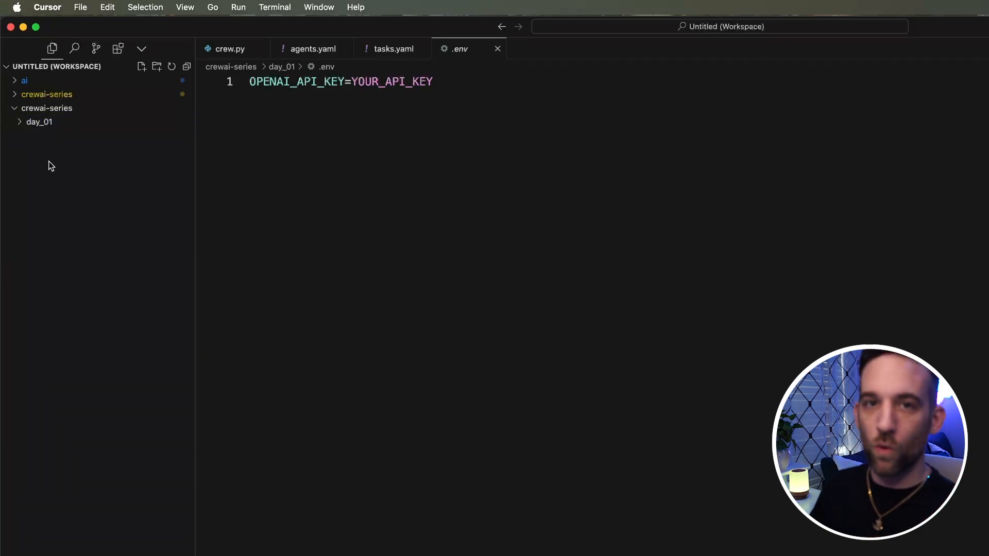
- Create a .env file under crewai-series containing `OPENAI_API_KEY=`
click(141, 66)
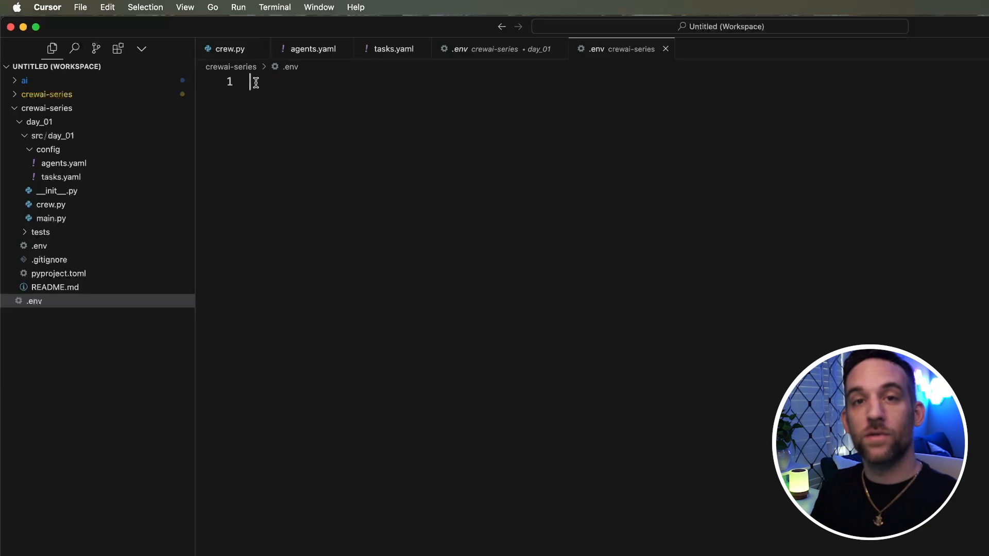
text(OPENAI_API_KEY=)
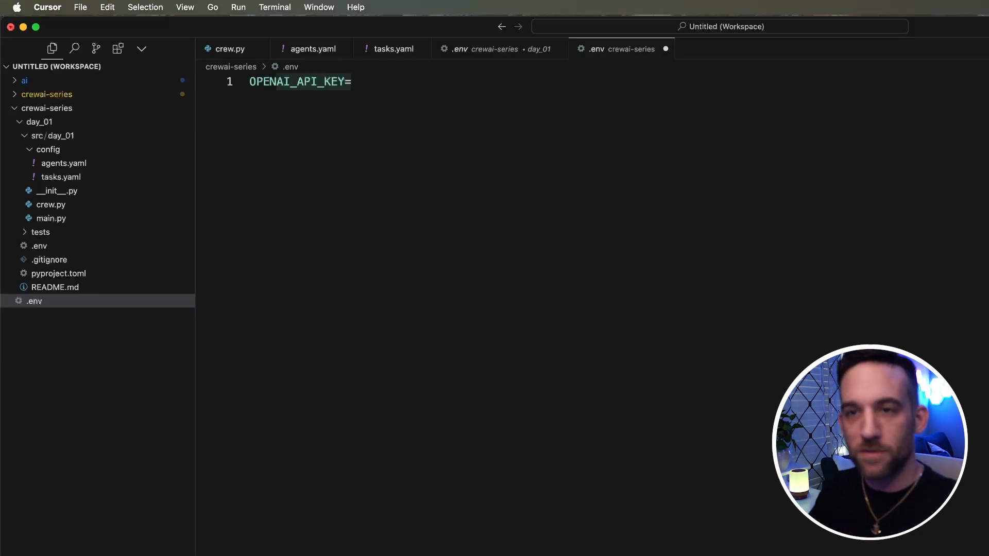
click(228, 48)
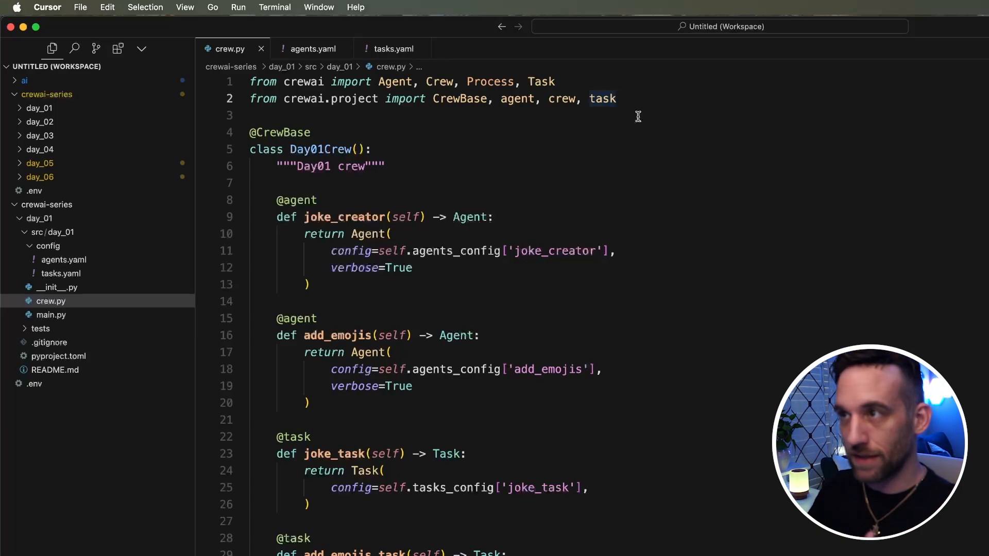
- Add `from dotenv import load_dotenv` and a `load_dotenv()` call to crew.py
text(from dotenv import load_dotenv)
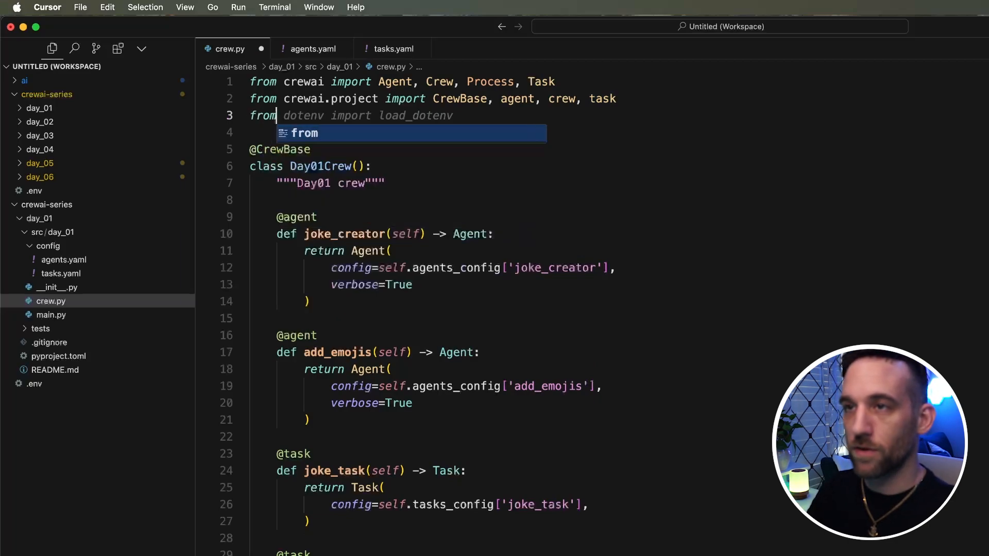
text(load_dotenv())
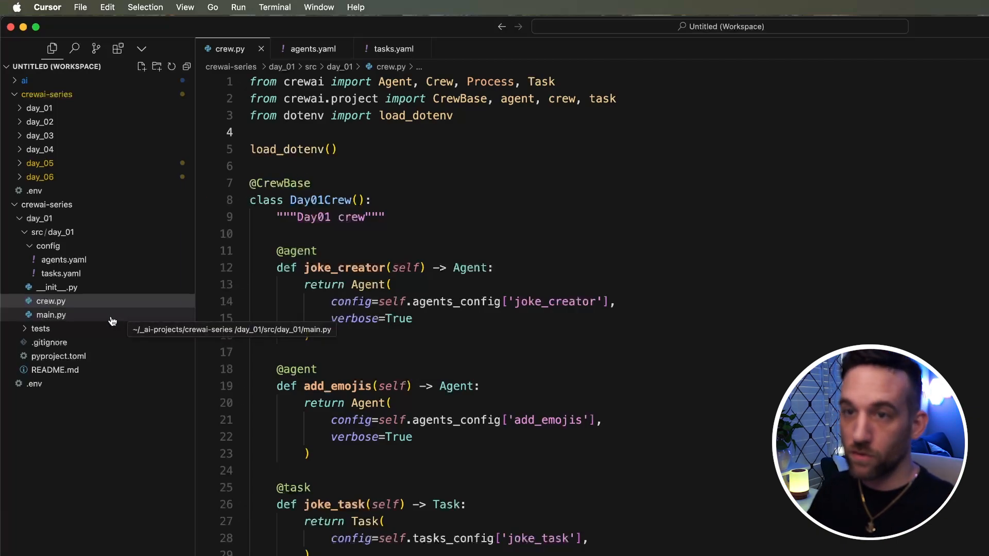
click(51, 314)
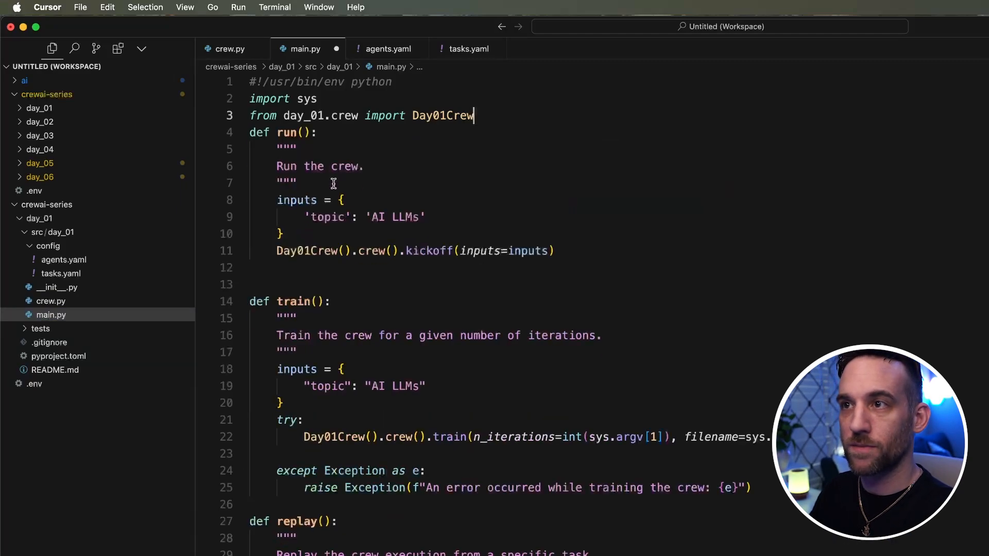
- Delete the train, replay and test functions from main.py and add a run() call at the bottom
key(enter)
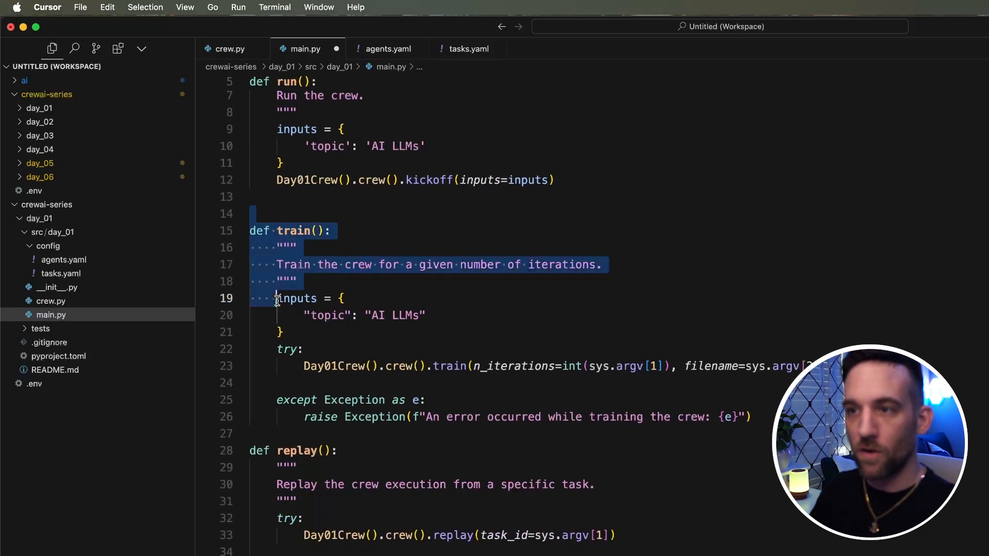
scroll(down, 3)
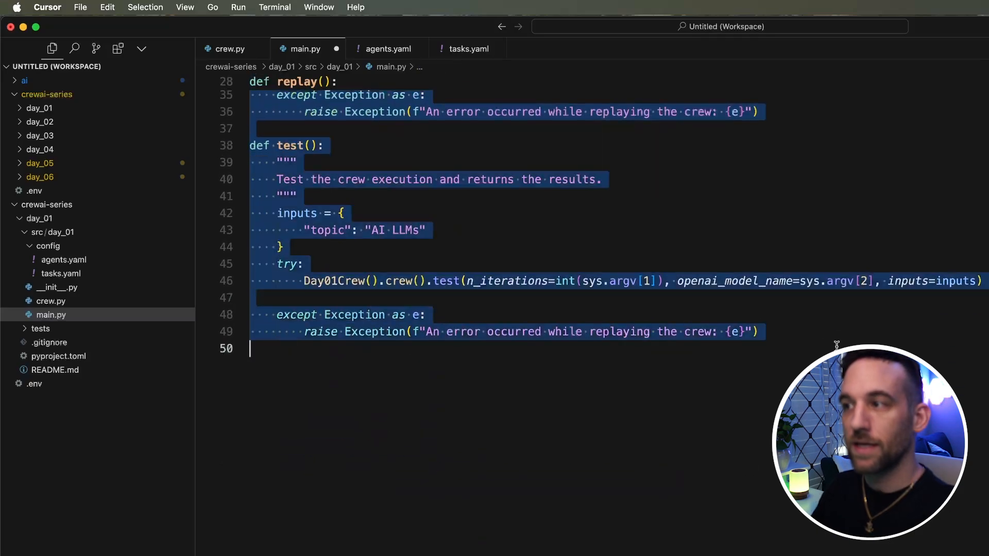
scroll(up, 3)
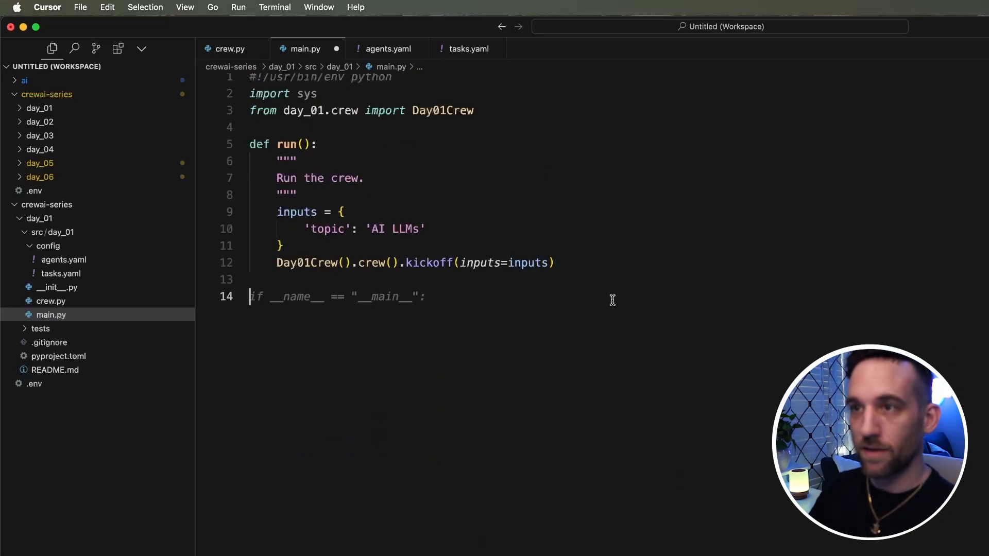
text(run()
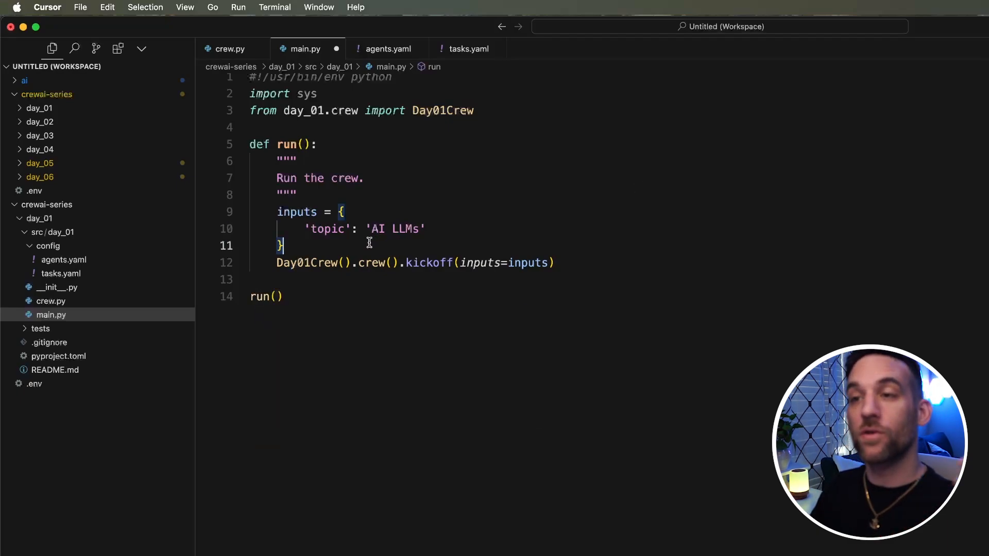
double_click(306, 262)
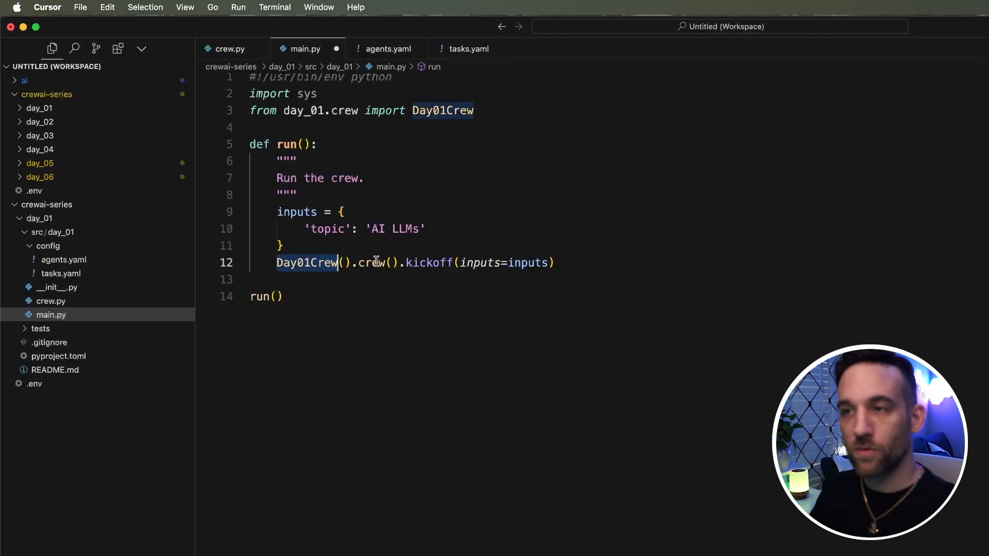
double_click(429, 263)
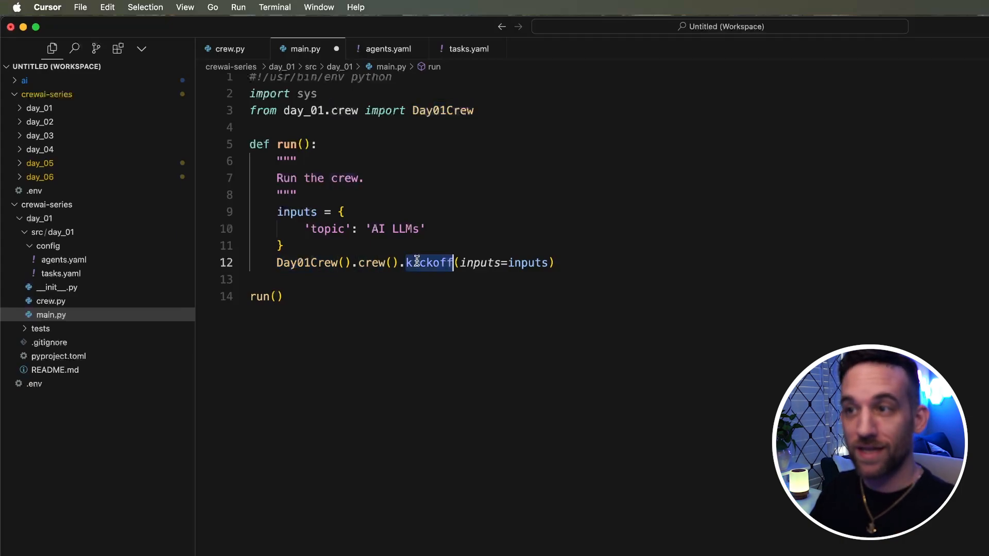
mouse_move(478, 209)
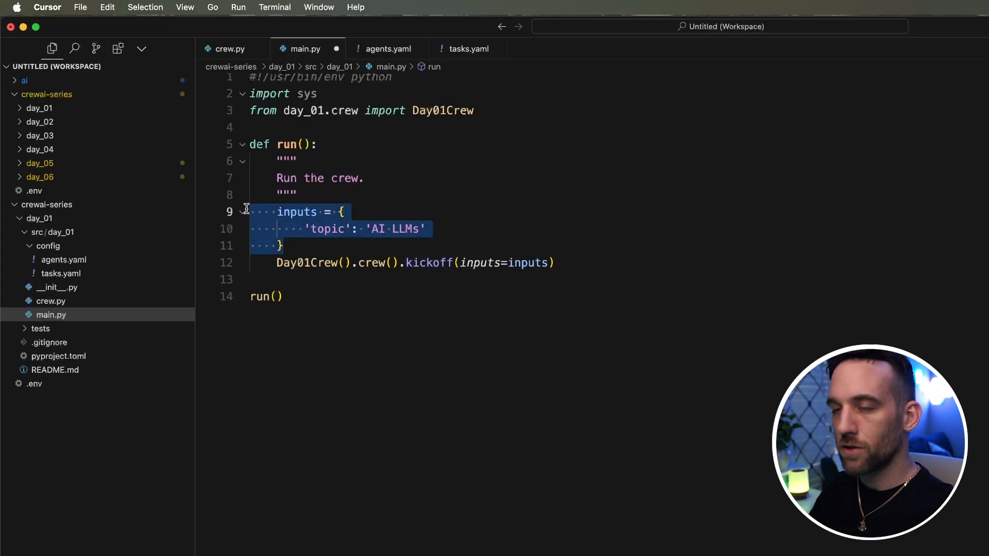
- Delete the inputs dictionary and the inputs=inputs argument so run() calls kickoff() with no arguments
key(Backspace)
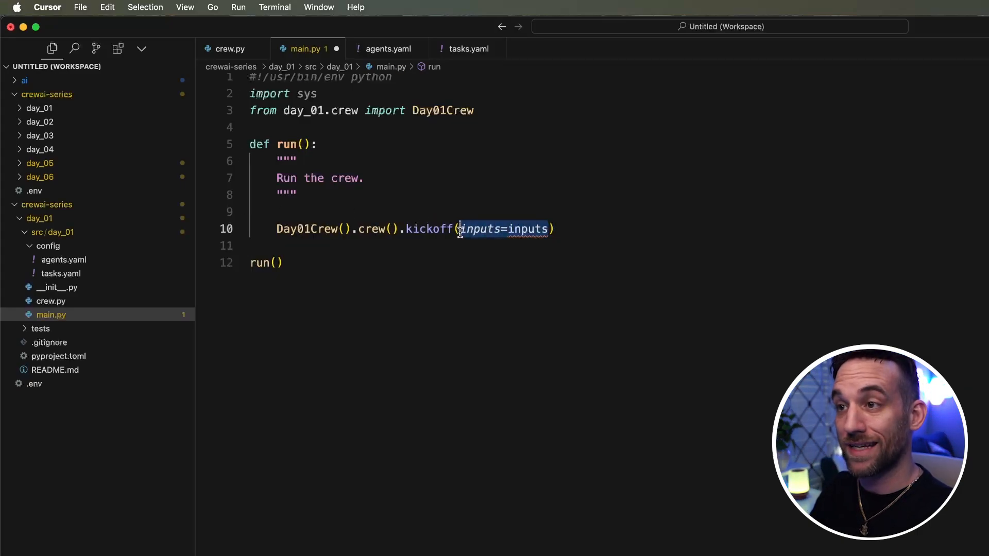
key(Delete)
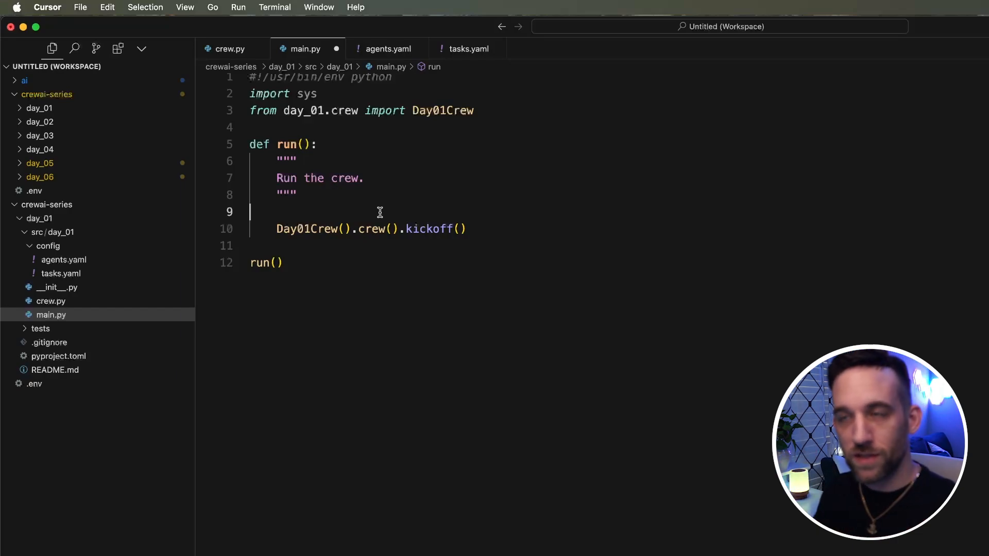
mouse_move(338, 129)
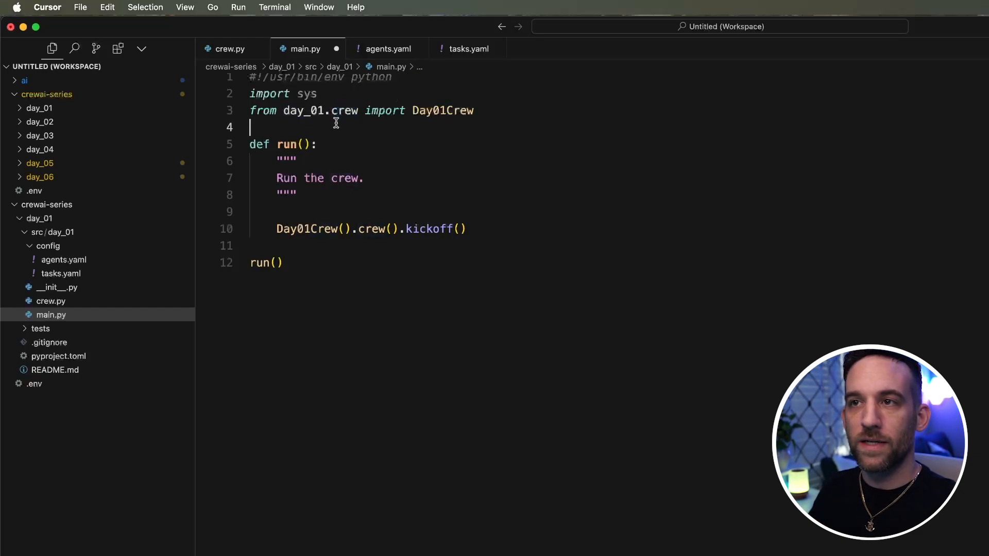
- Remove 'day_01.' from the import so main.py imports Day01Crew from crew
double_click(443, 110)
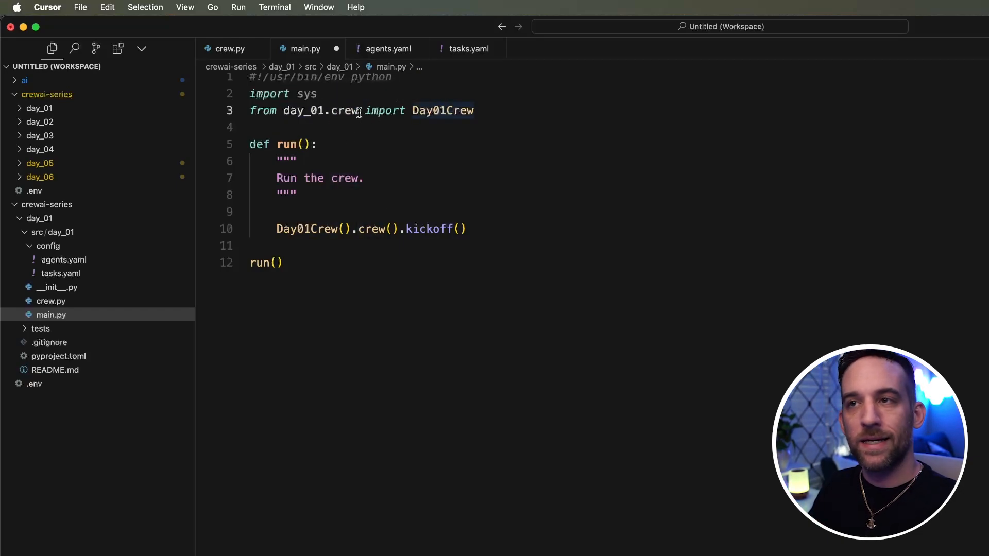
double_click(306, 111)
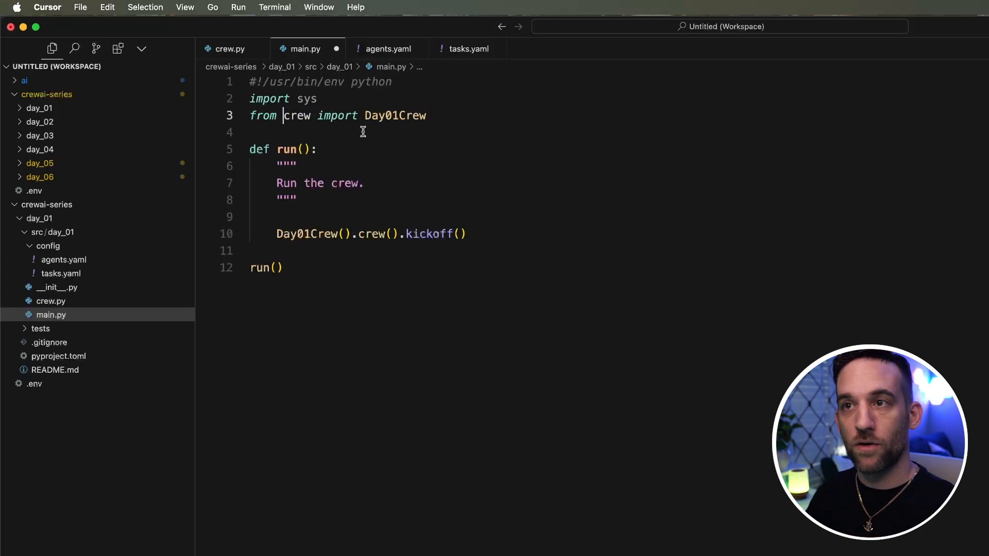
double_click(296, 115)
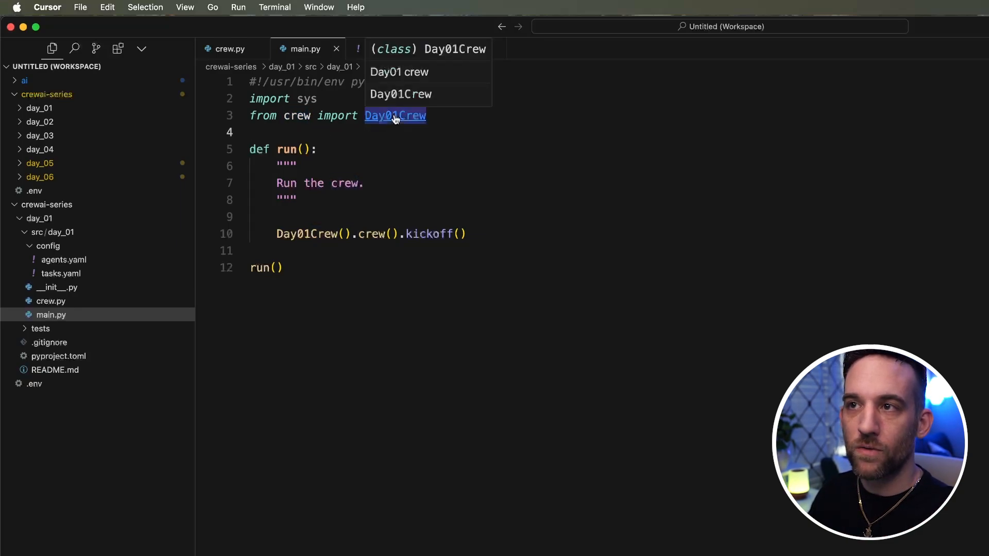
- Remove the empty parentheses after the Day01Crew class name in crew.py, then return to main.py
click(395, 115)
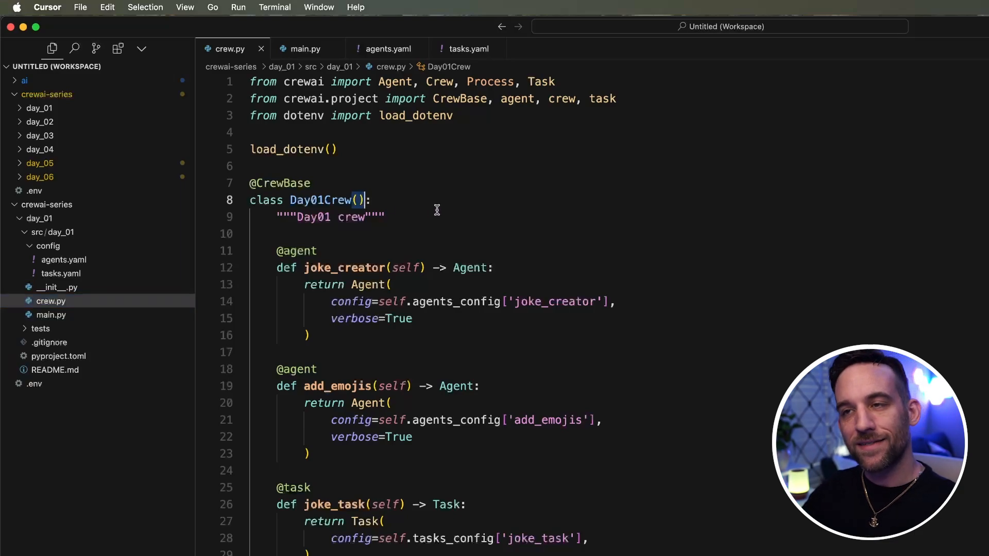
key(Backspace)
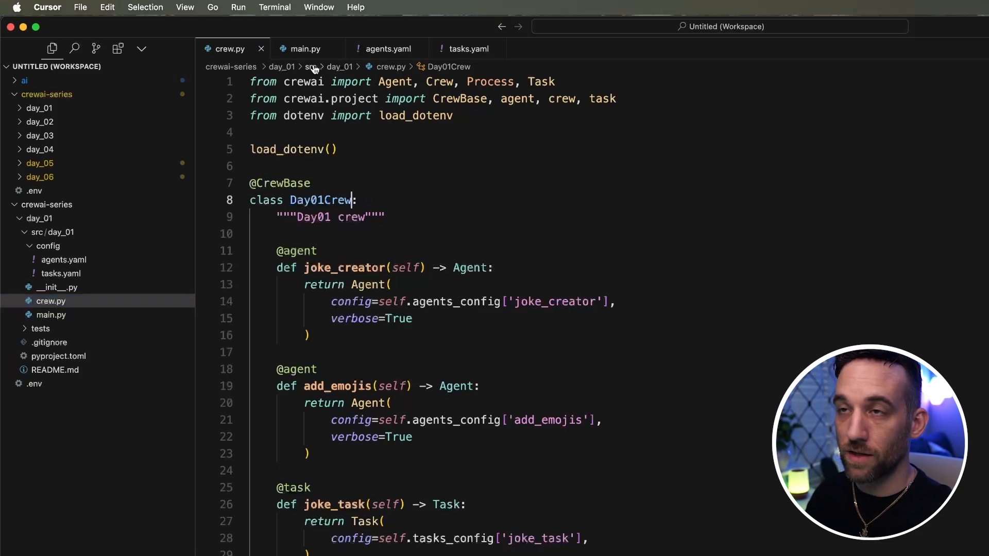
click(305, 48)
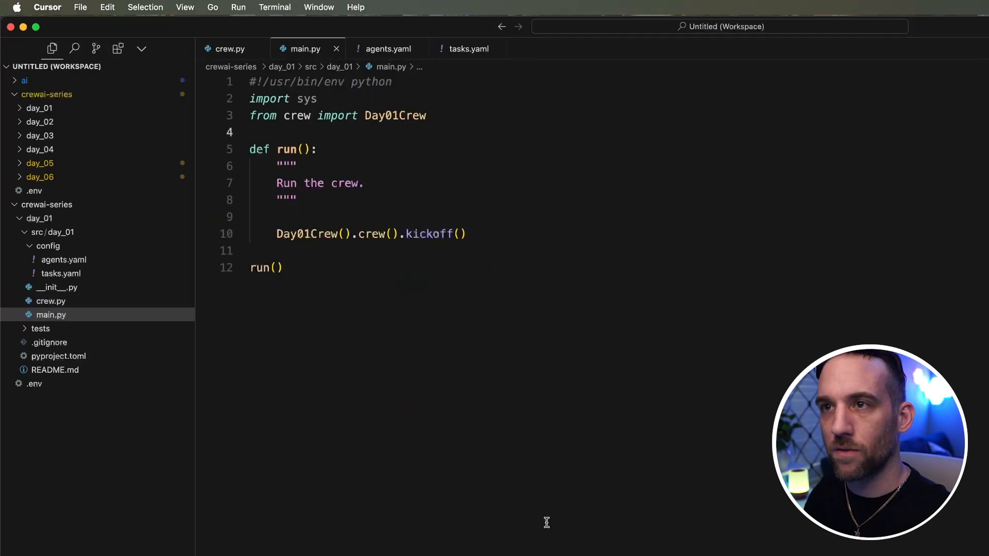
key(Ctrl+`)
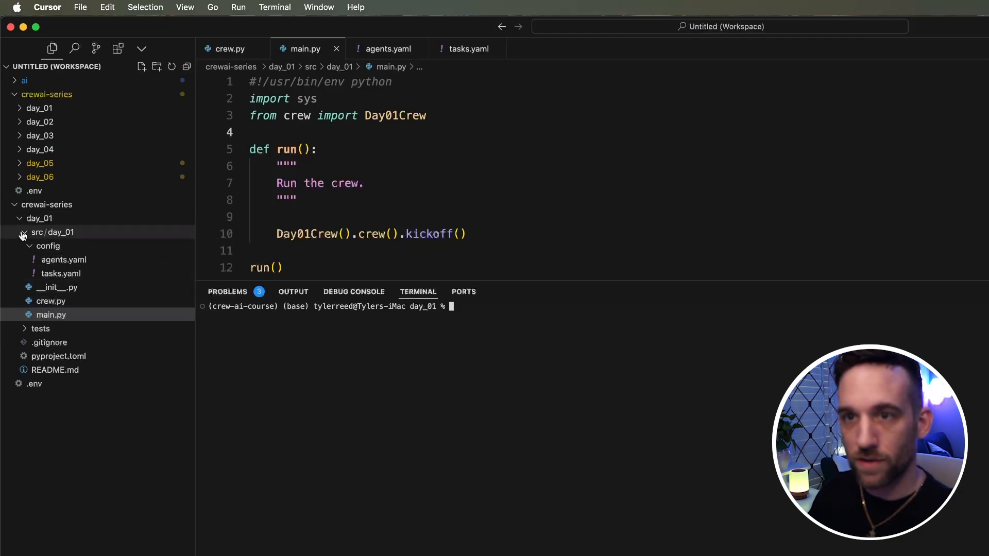
- Run 'python main.py' from the day_01 terminal to print ten jokes and their emoji versions
click(51, 315)
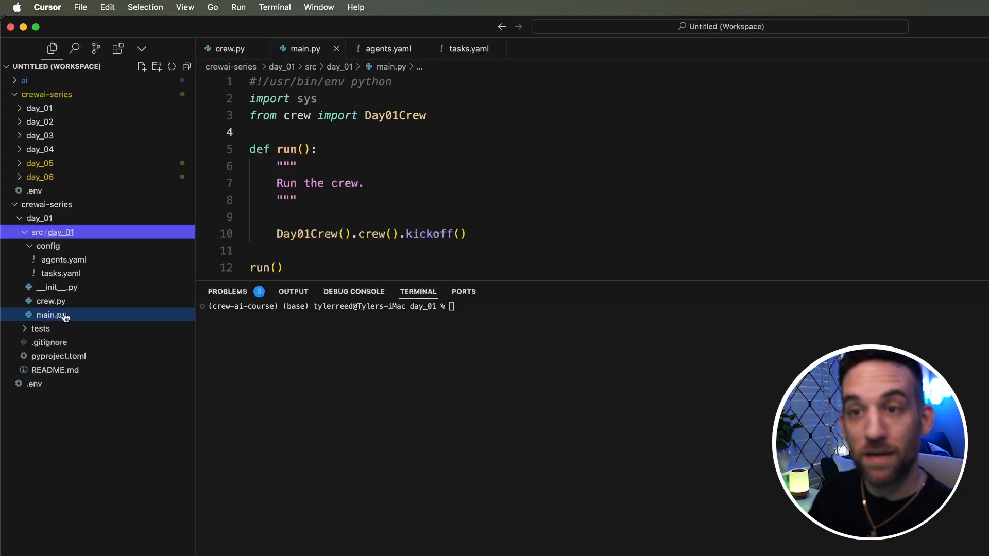
text(python main.py)
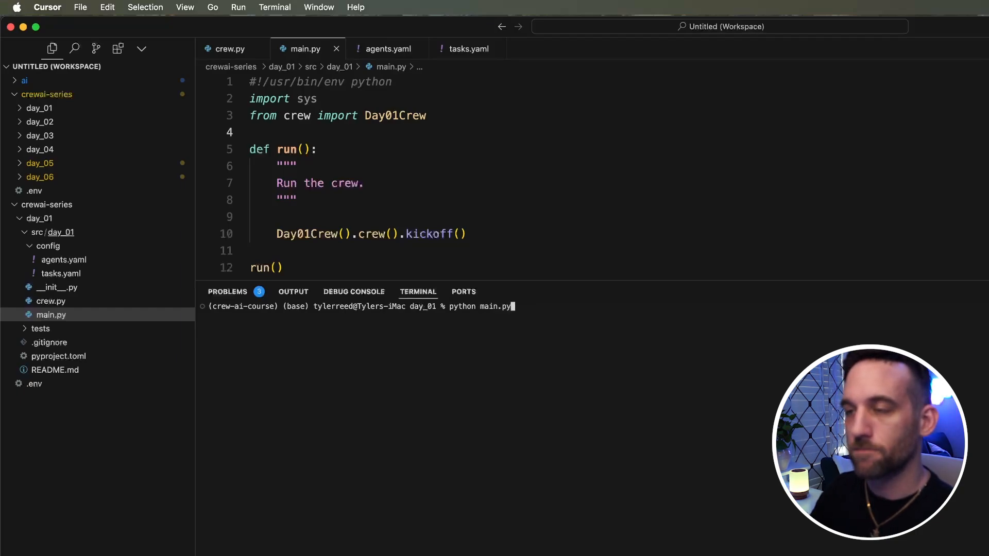
key(Enter)
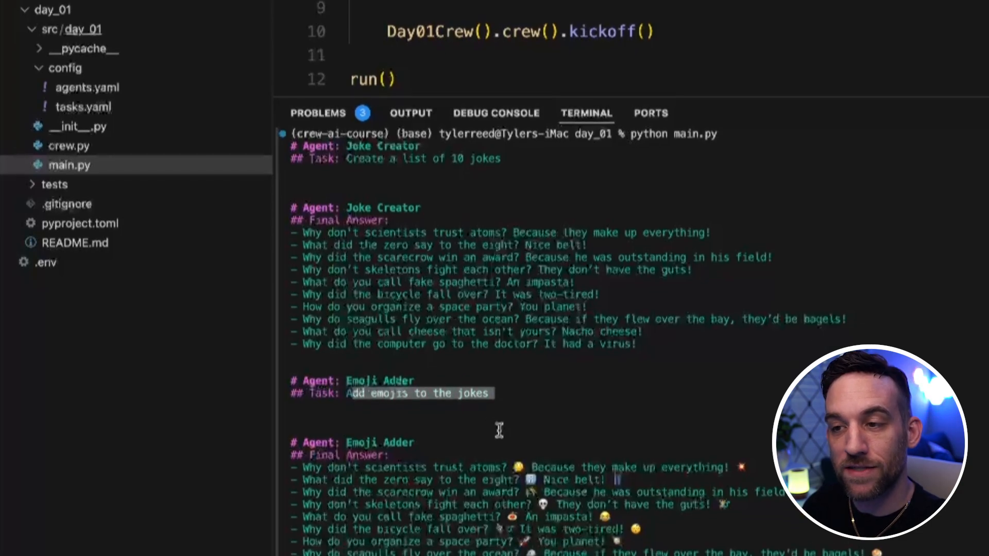
scroll(down, 3)
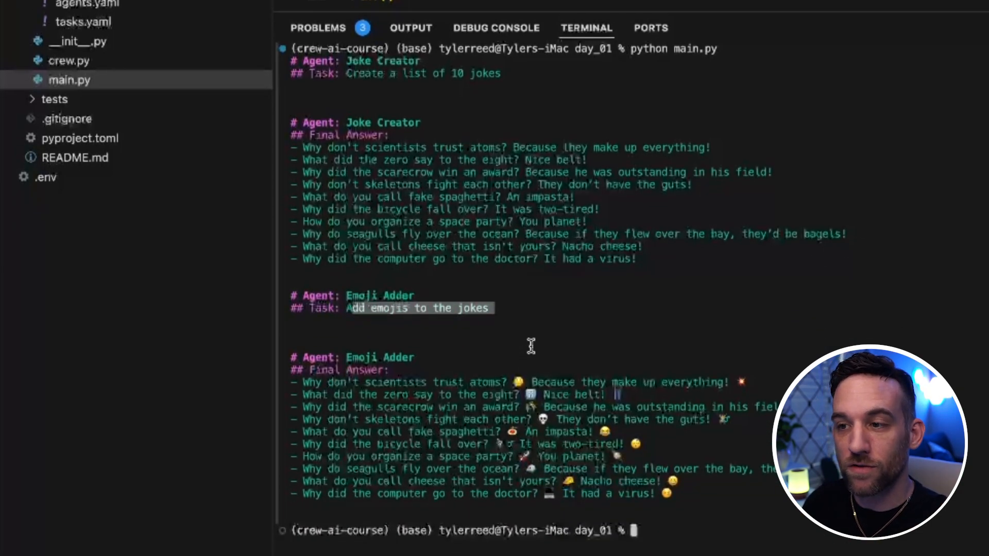